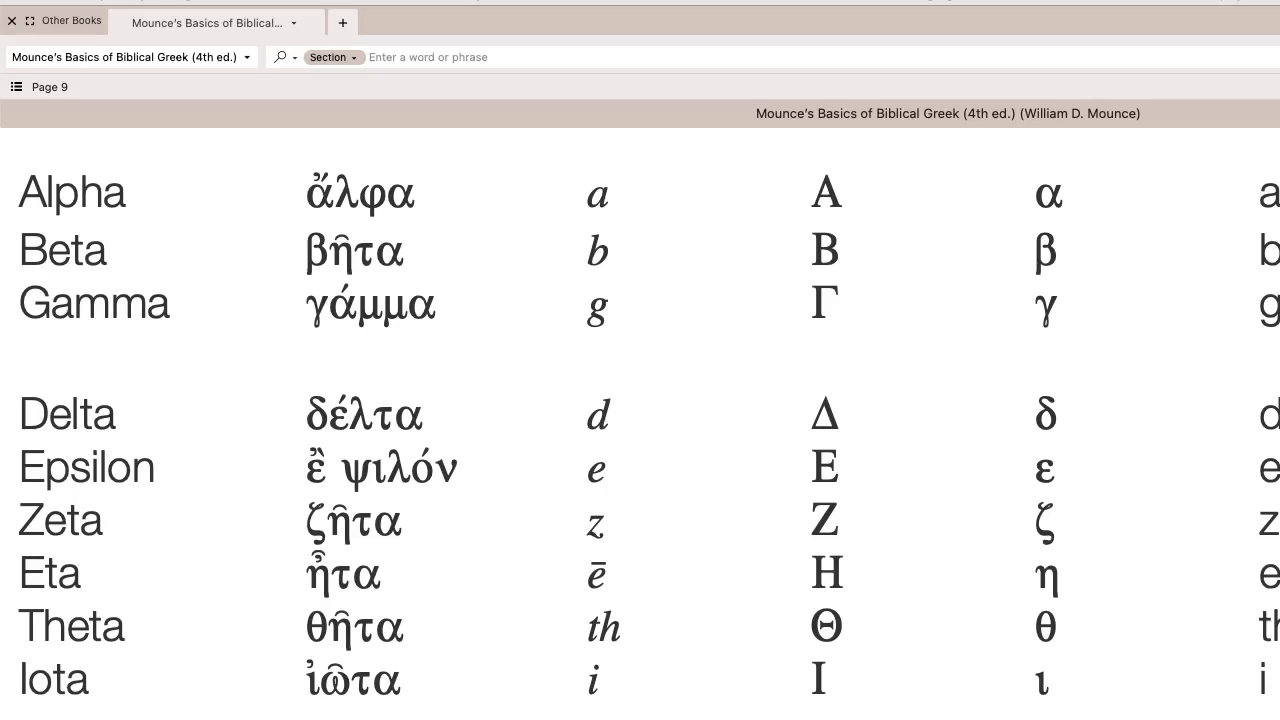
mouse_move(176, 180)
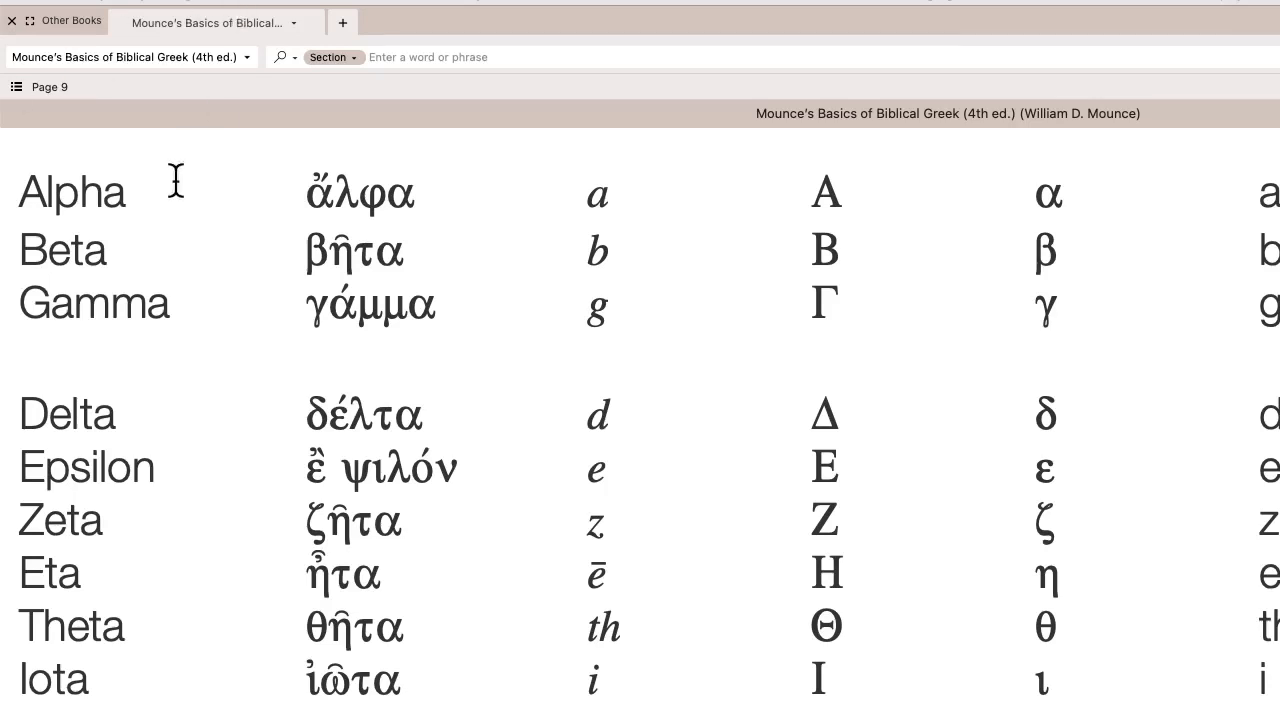
mouse_move(132, 198)
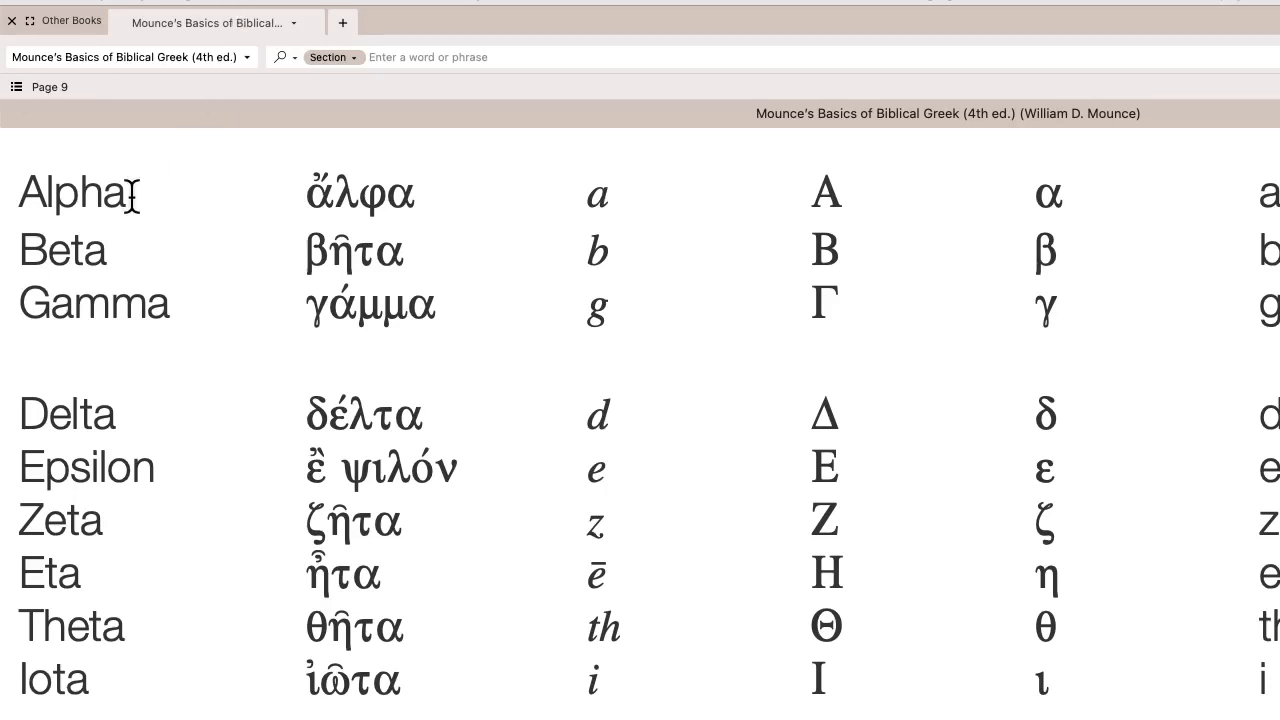
- Select the Greek names ἄλφα and βῆτα in turn on page 9, then clear the selection
double_click(72, 192)
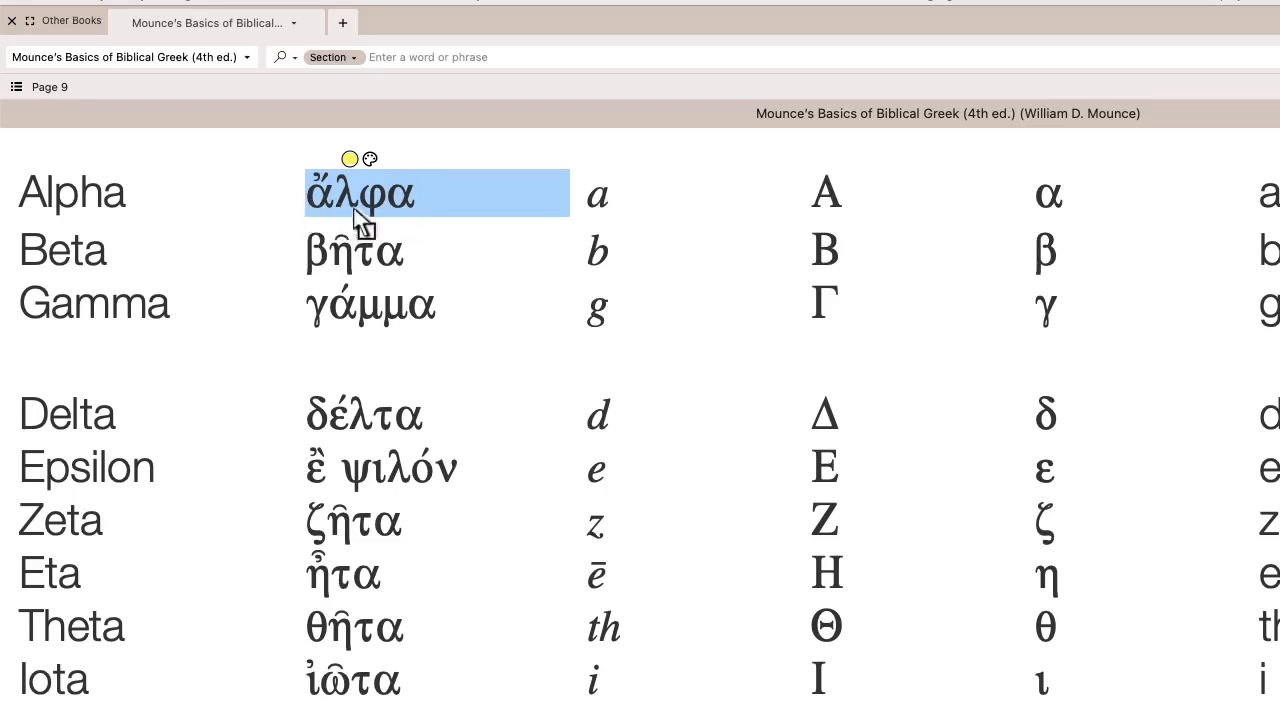
mouse_move(416, 224)
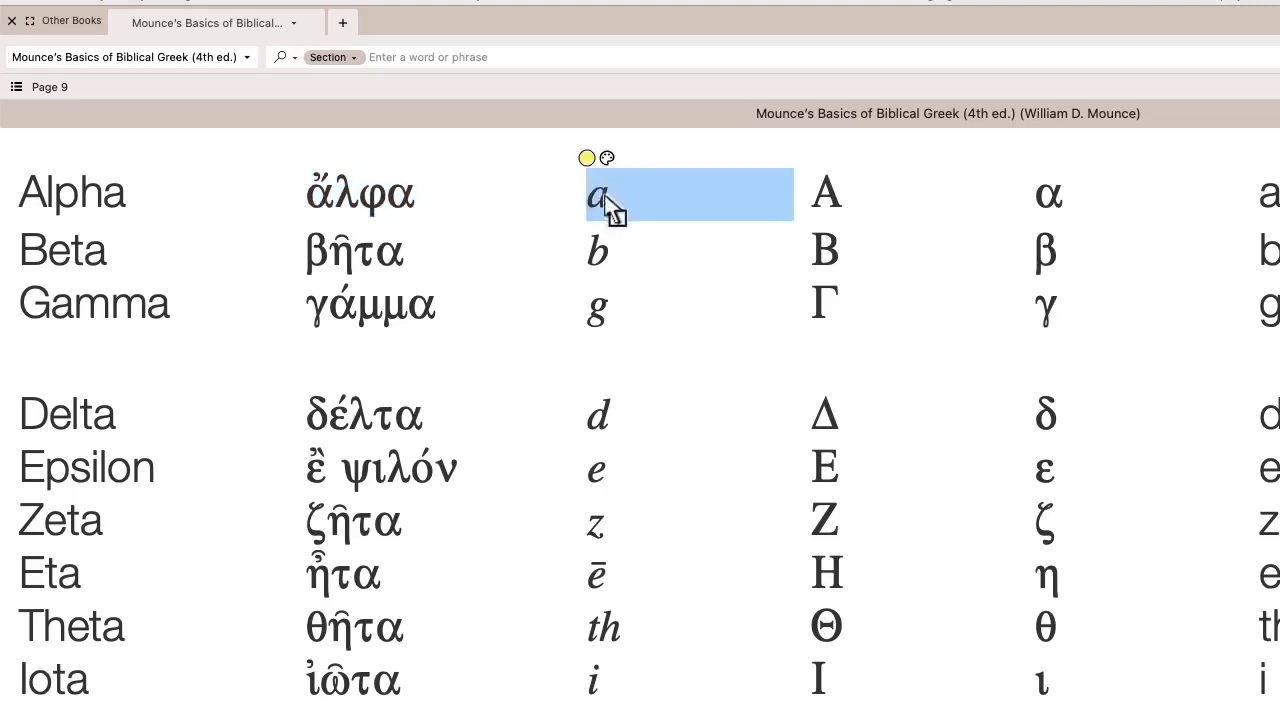
mouse_move(690, 292)
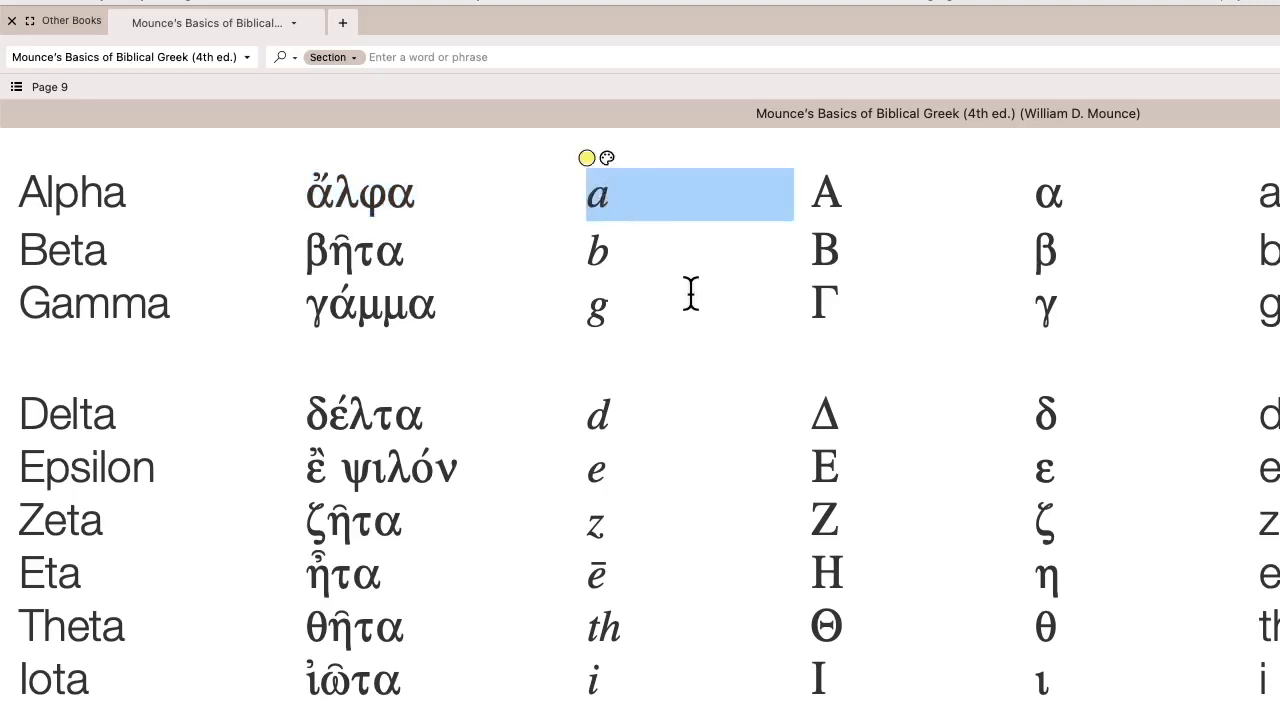
left_click(824, 192)
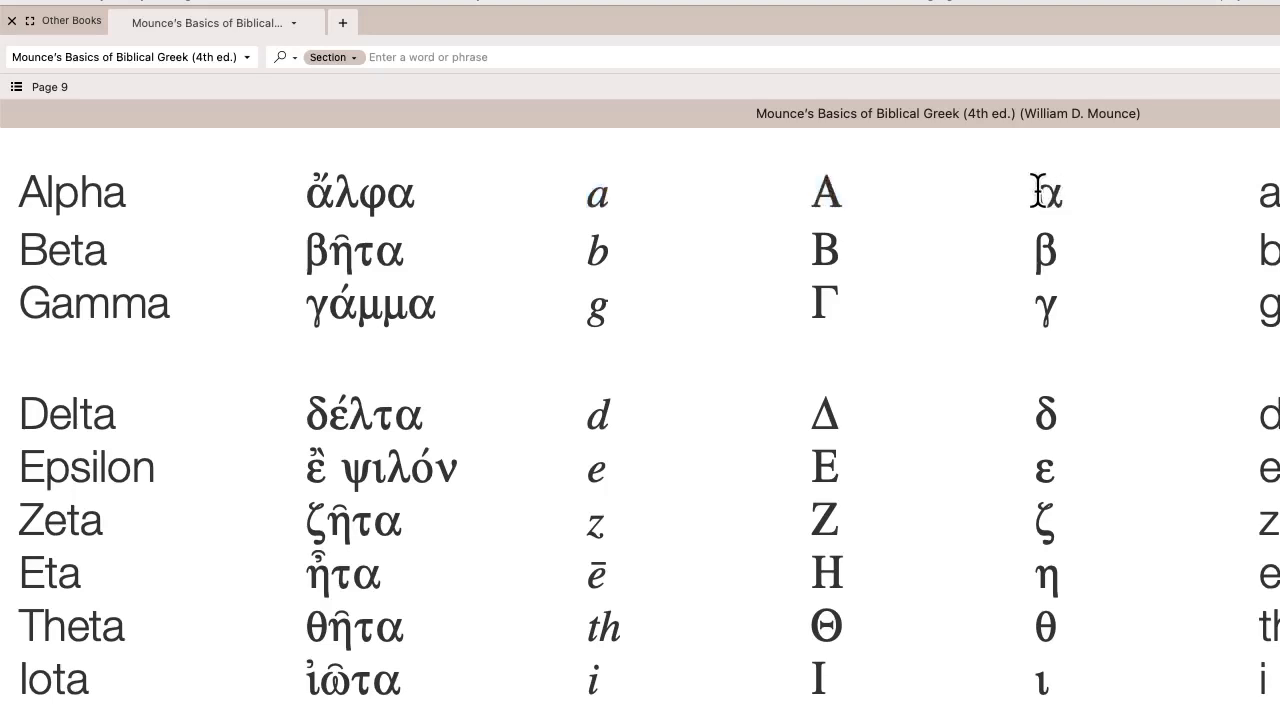
double_click(1046, 192)
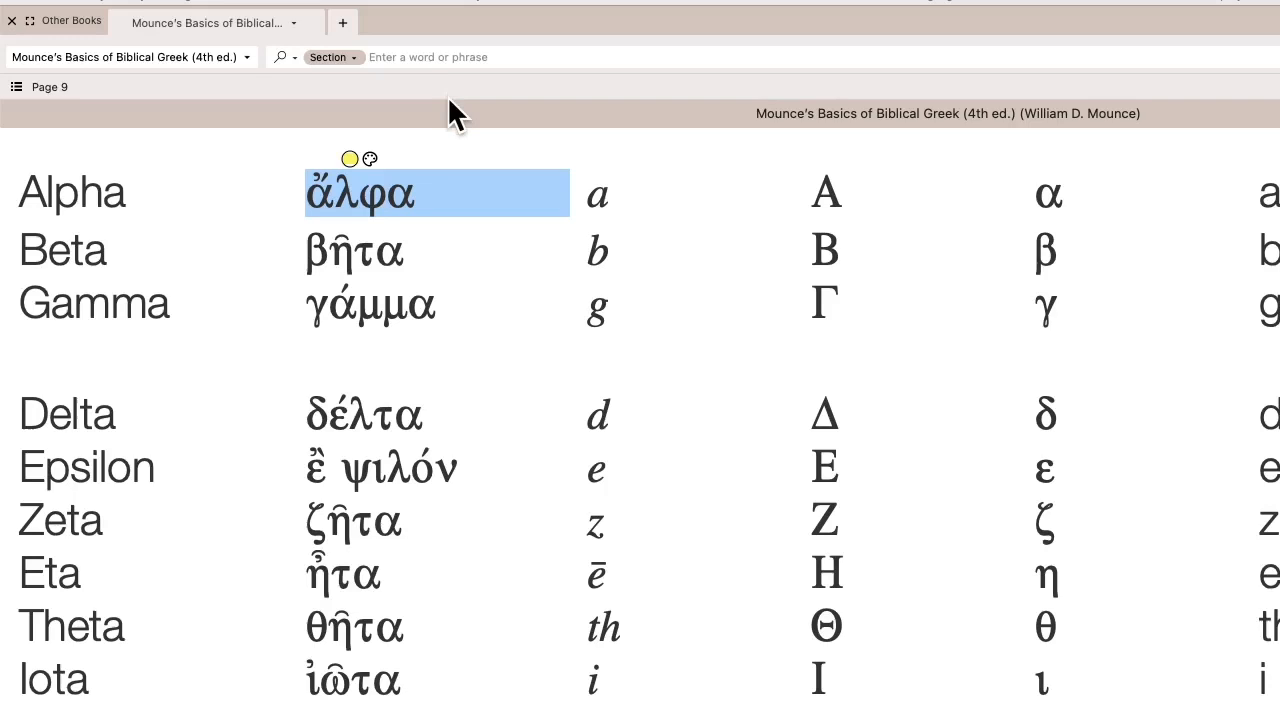
mouse_move(1056, 196)
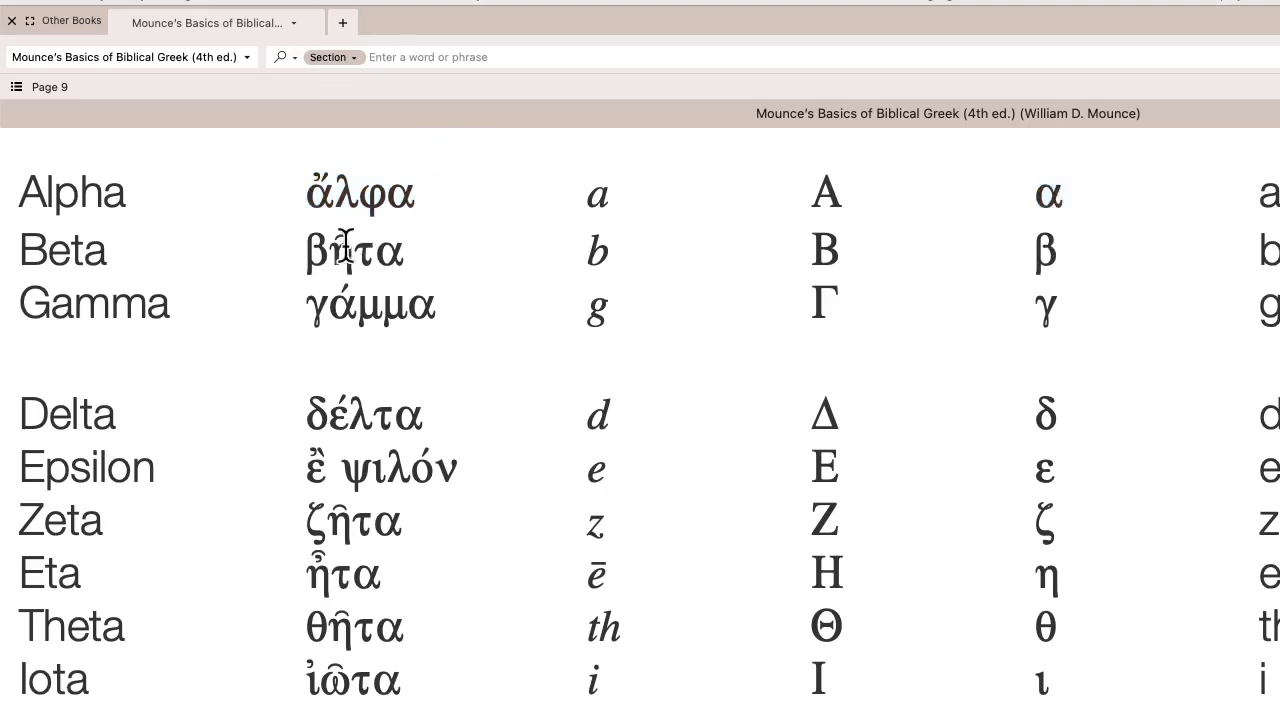
double_click(356, 252)
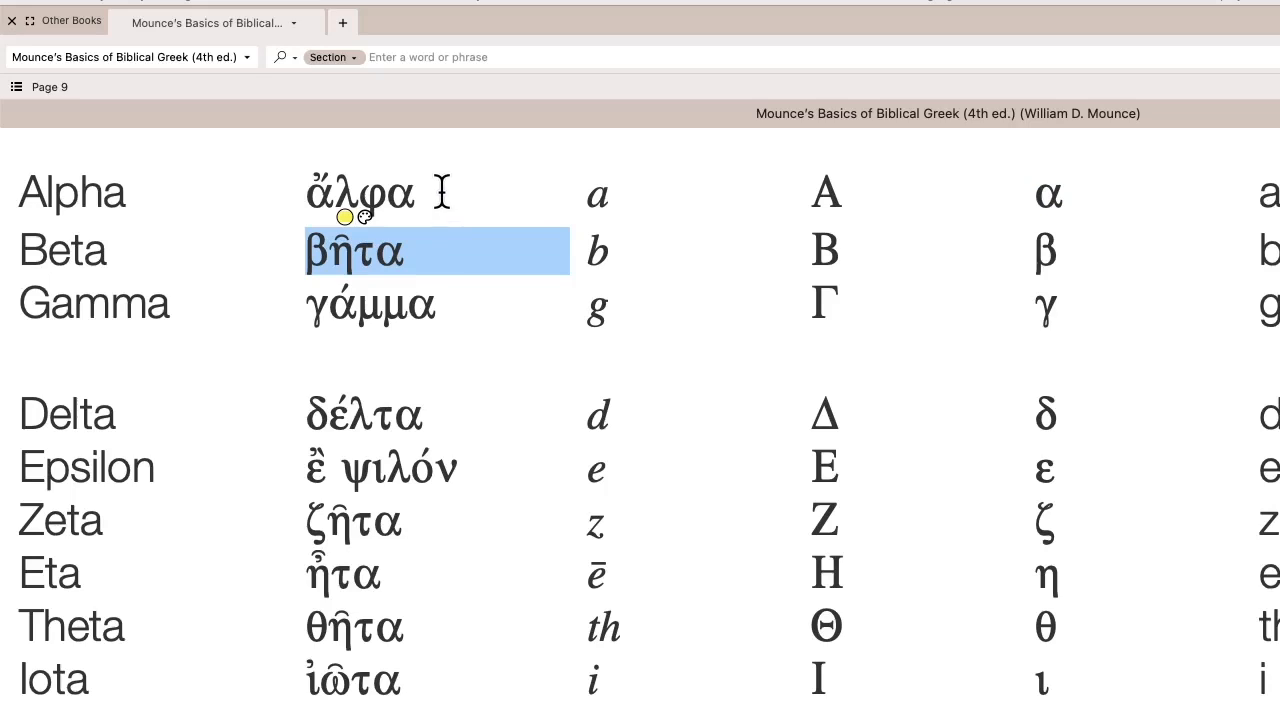
left_click(410, 192)
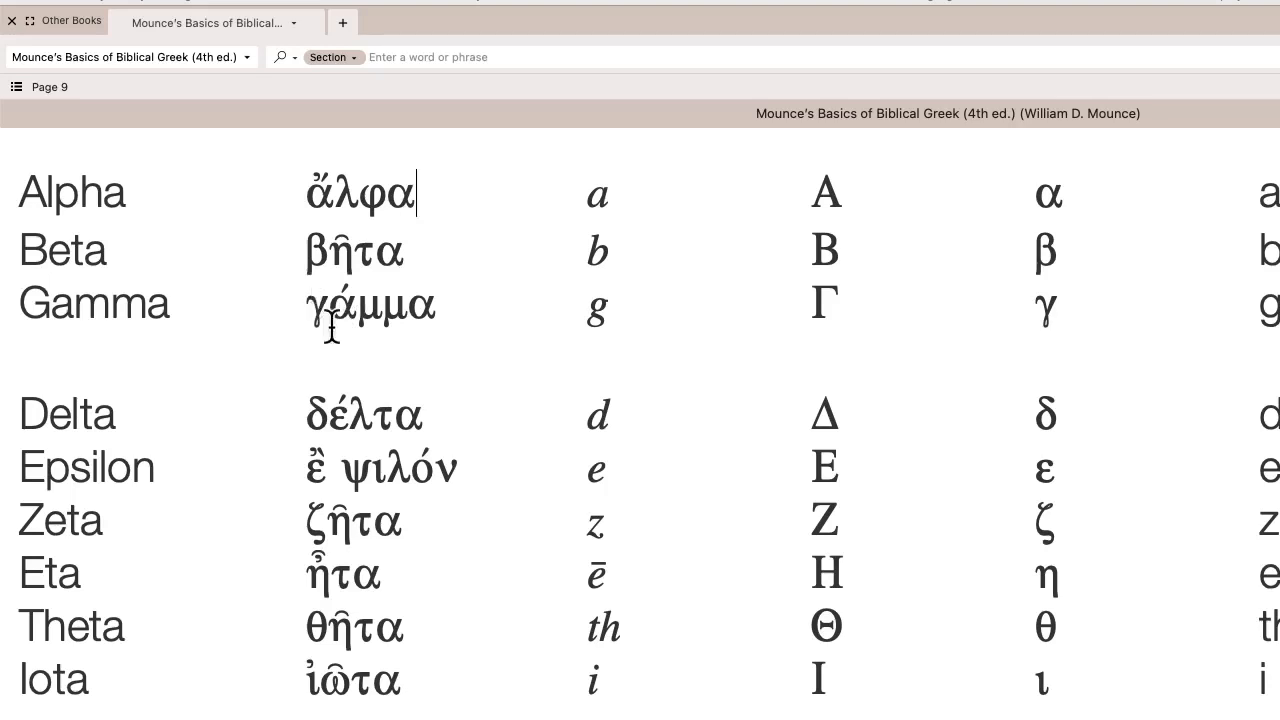
mouse_move(436, 450)
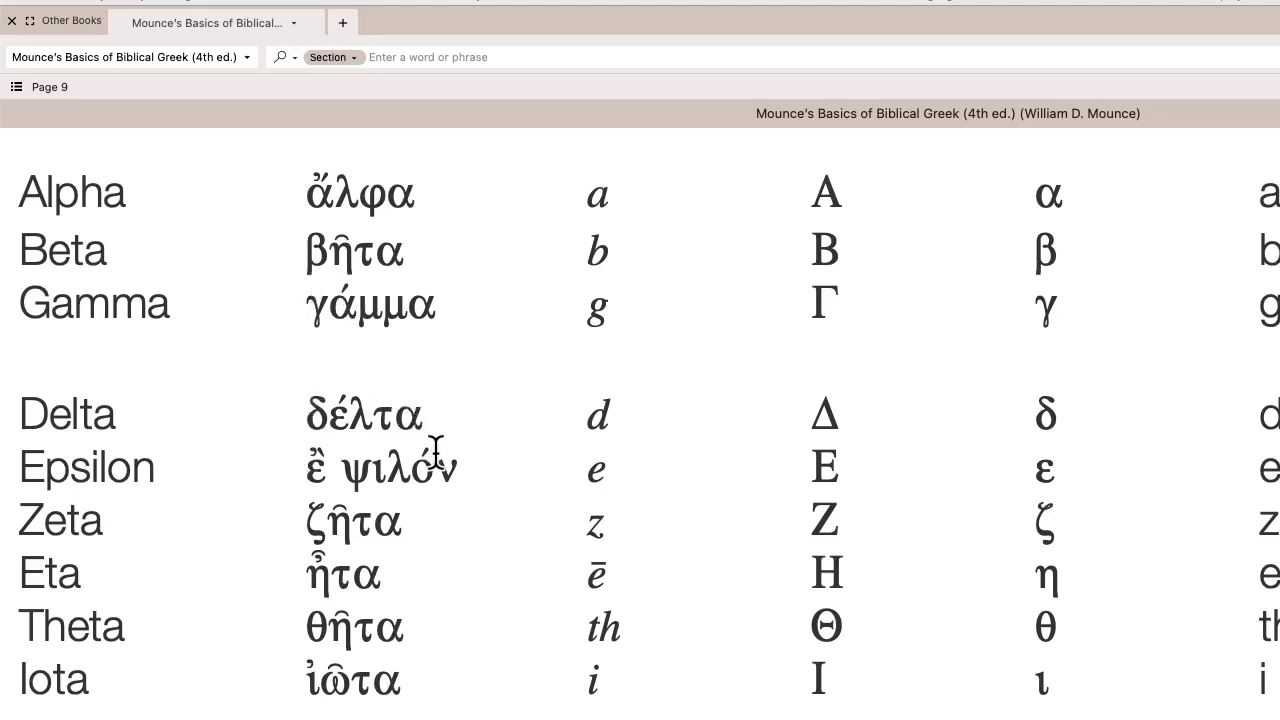
- Scroll down past the page 10 marker until the Kappa and Lambda rows appear
scroll("down", 3)
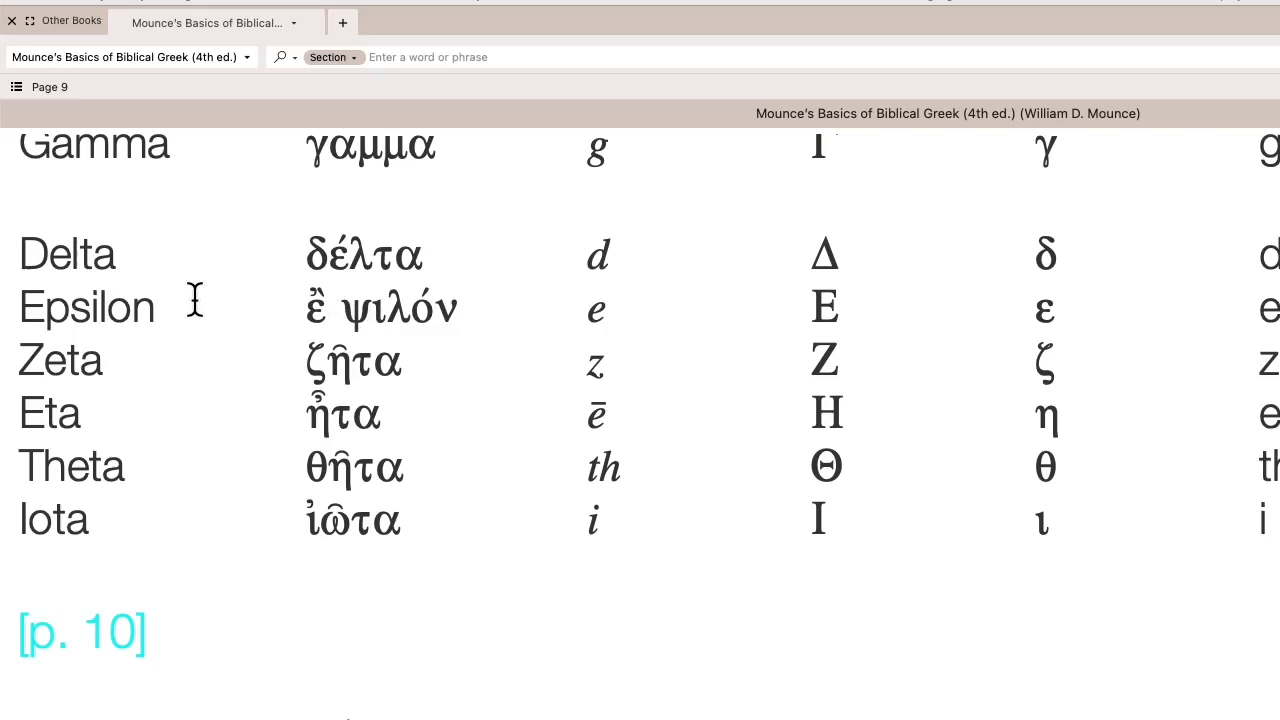
mouse_move(316, 304)
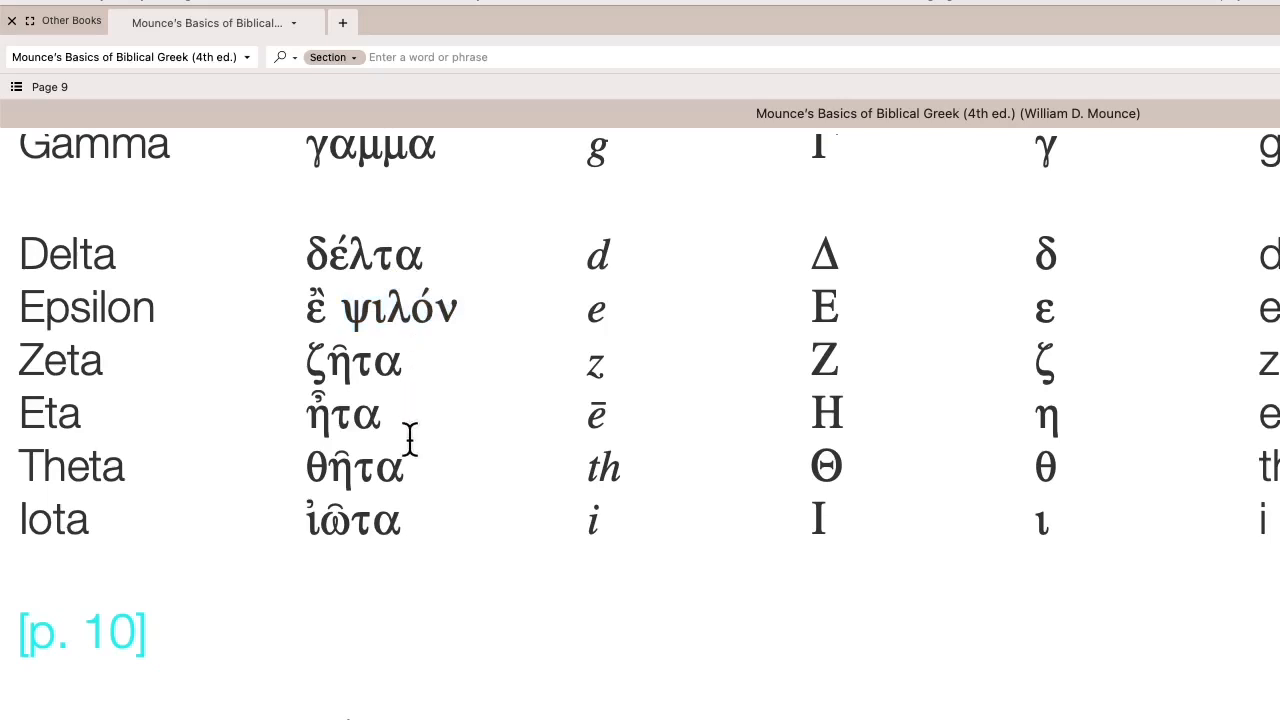
scroll("down", 3)
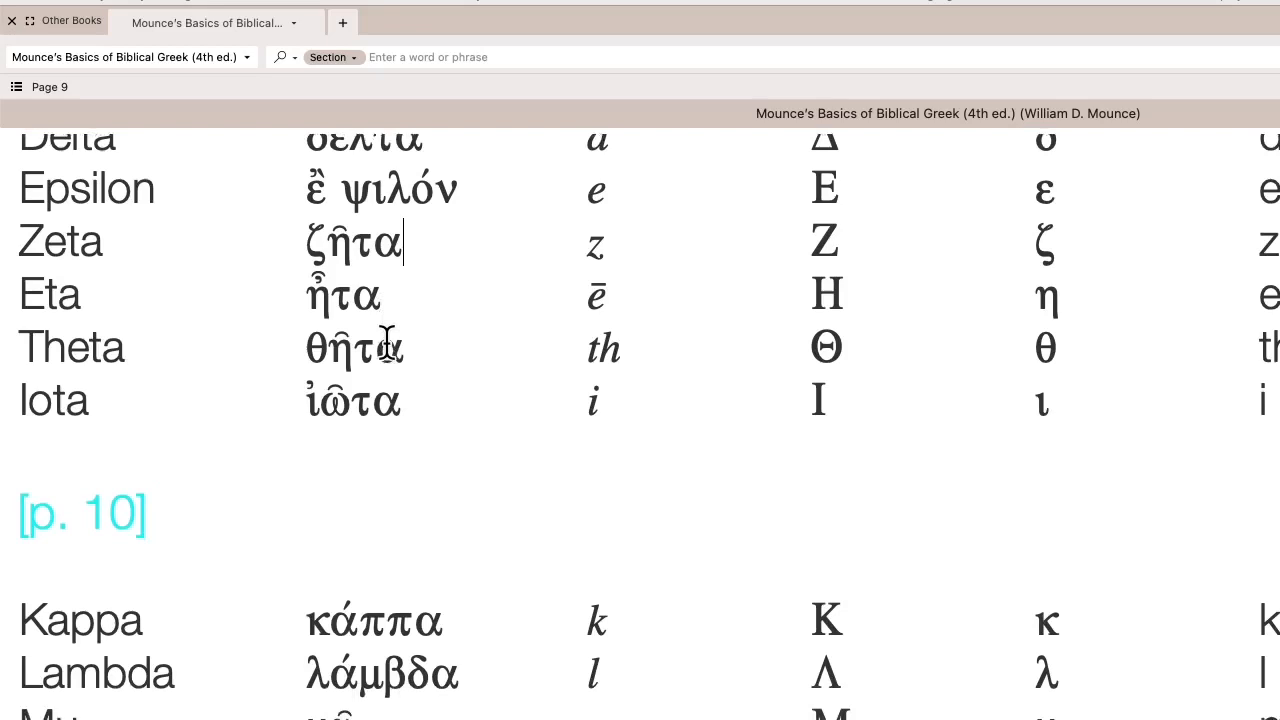
scroll("down", 3)
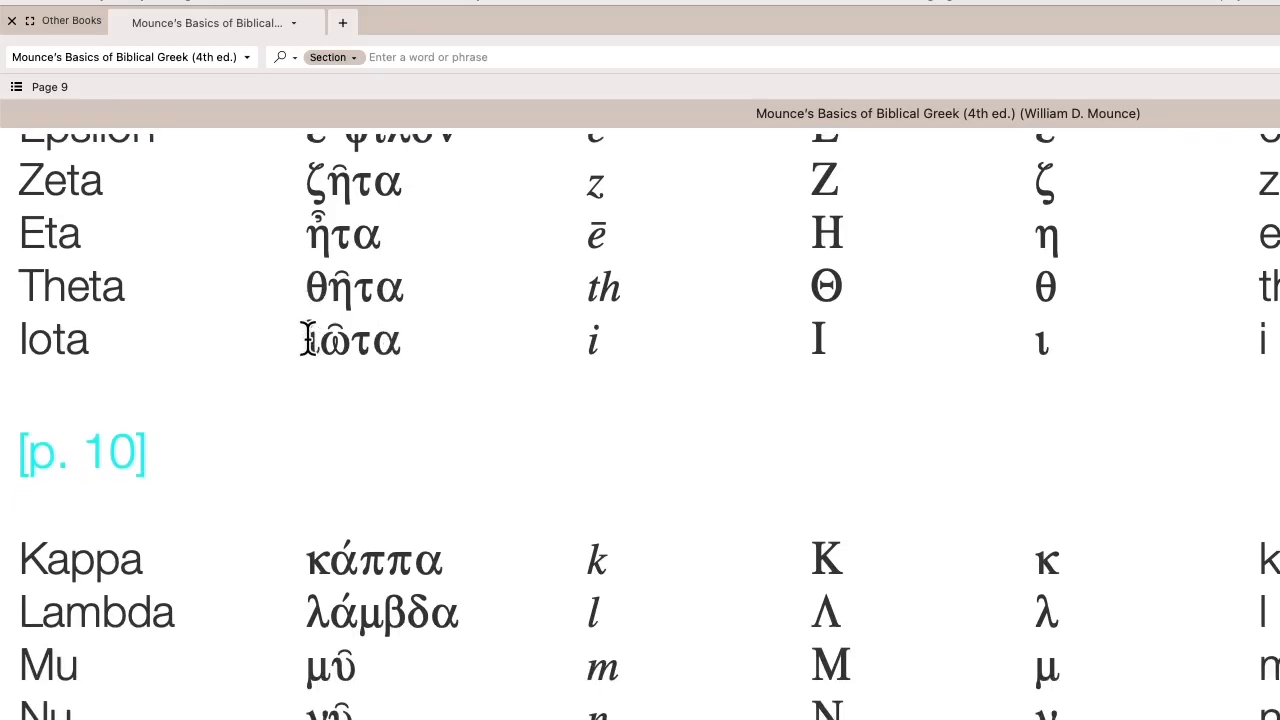
left_click(404, 180)
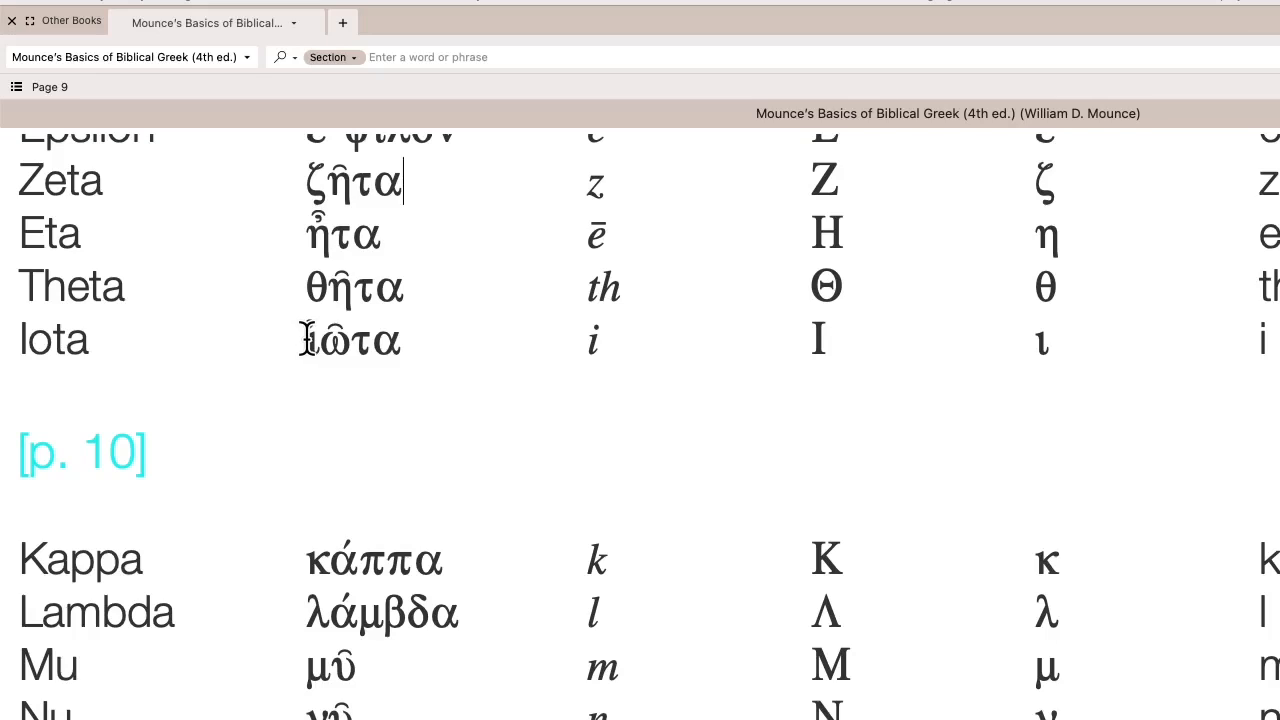
scroll("down", 3)
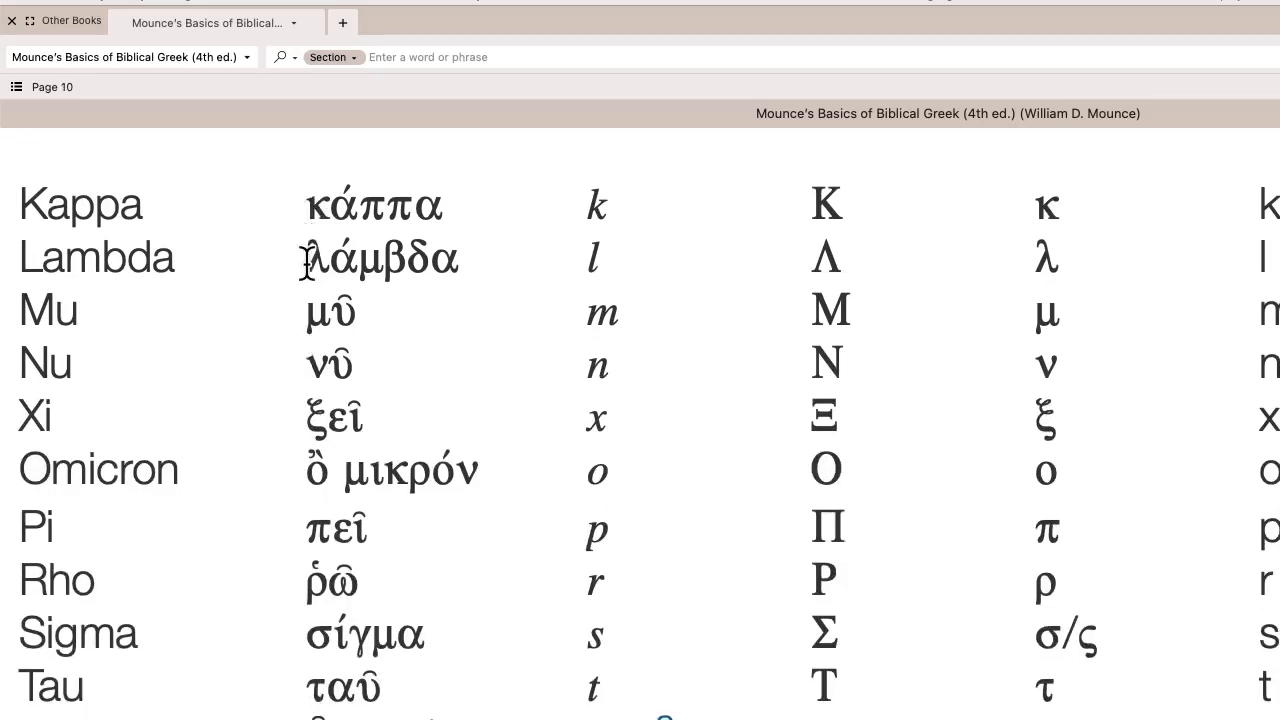
- Select the Greek names μῦ and νῦ, then scroll until the rows reach Upsilon with footnote 8
double_click(332, 312)
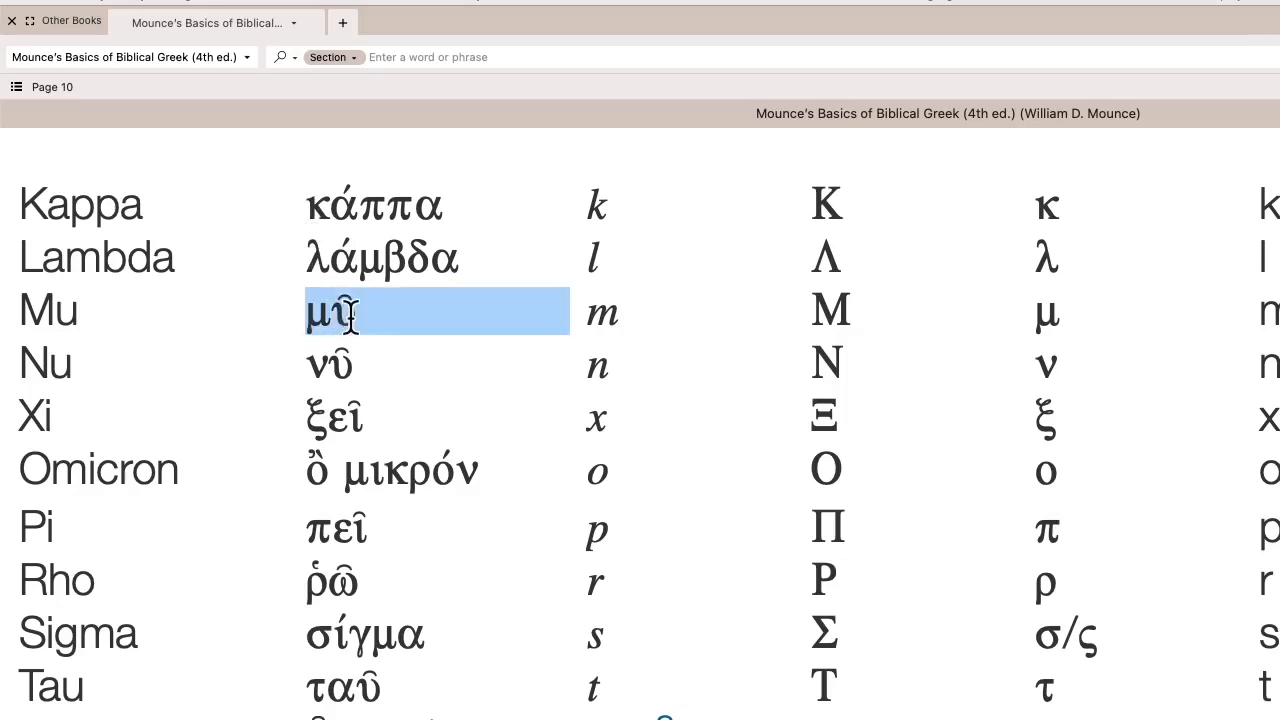
left_click(330, 364)
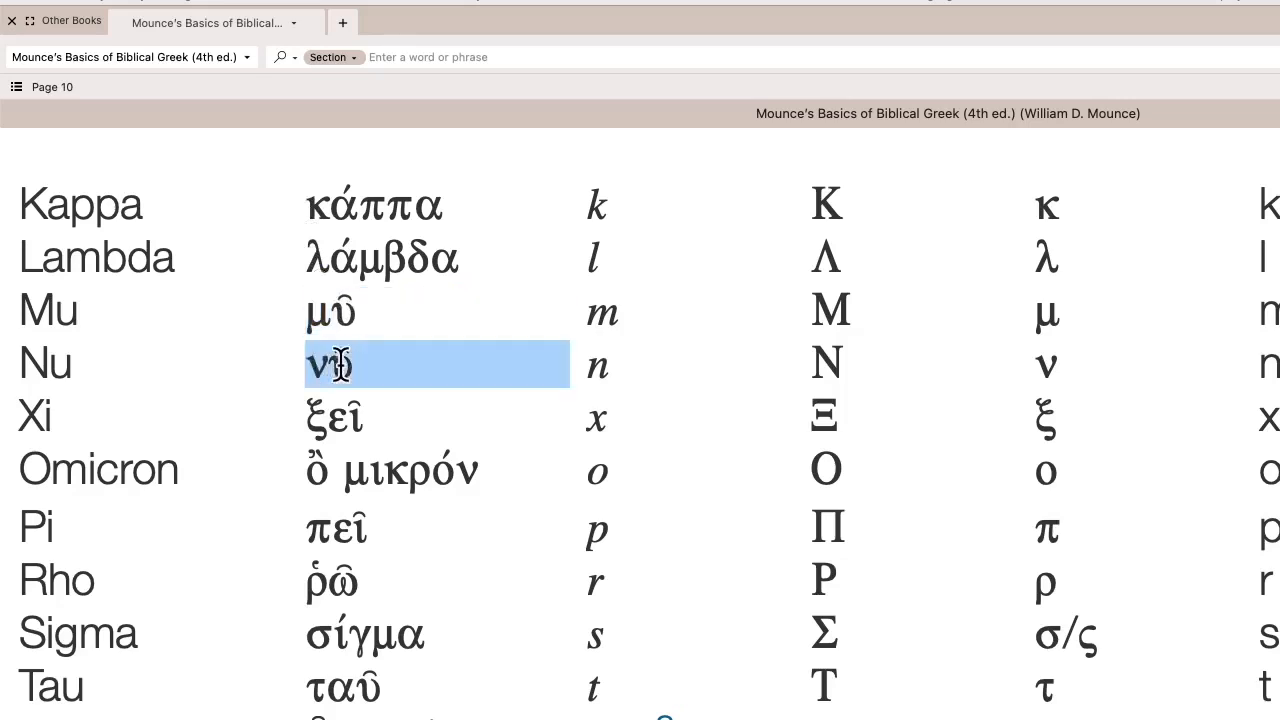
double_click(334, 418)
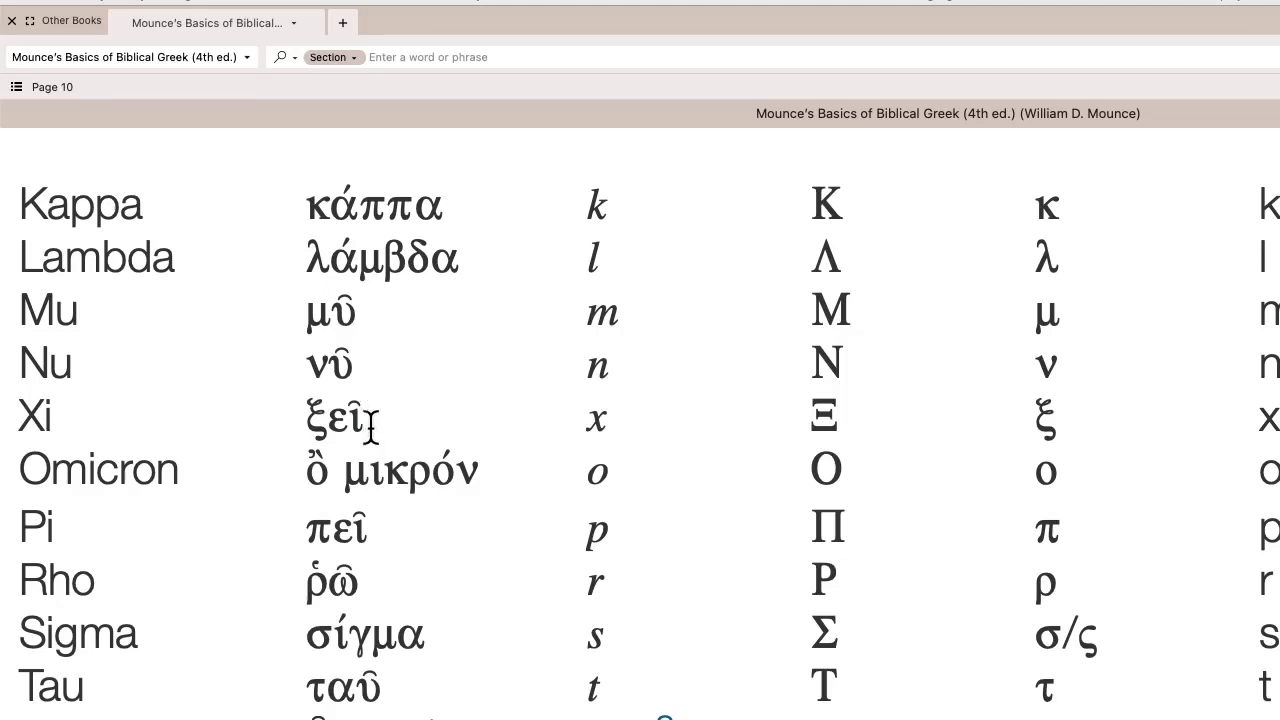
scroll("down", 3)
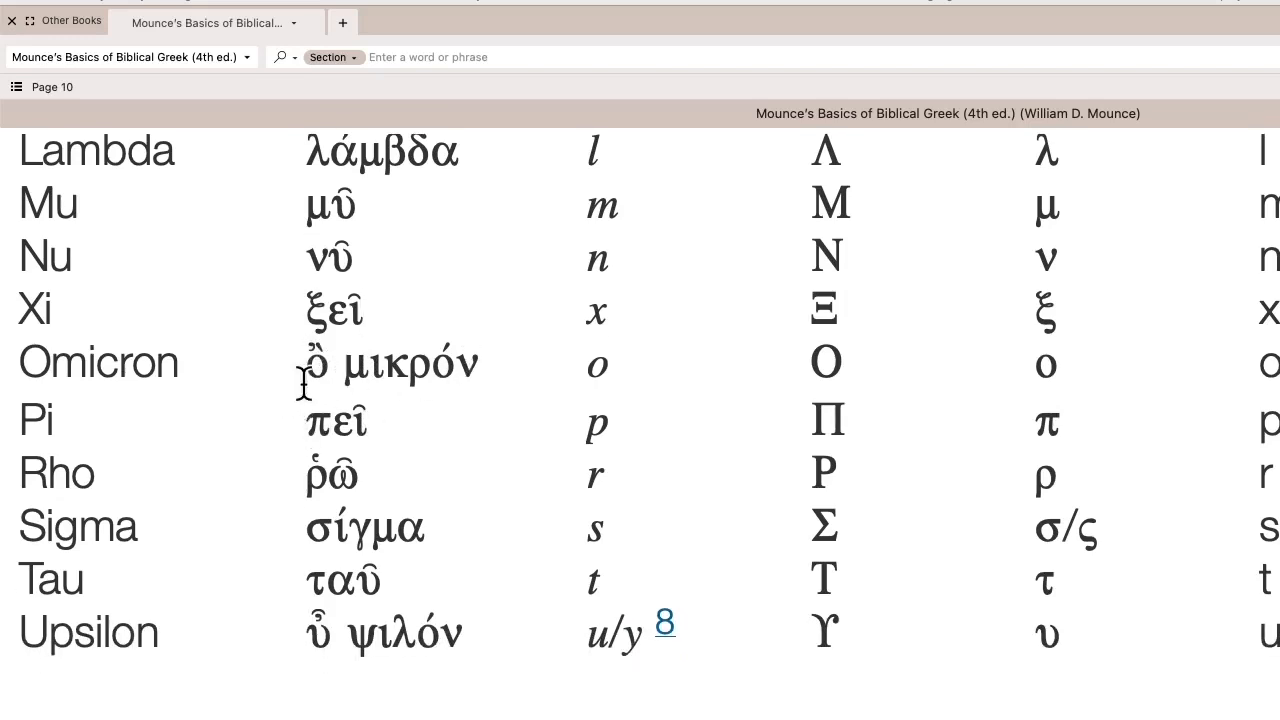
mouse_move(388, 370)
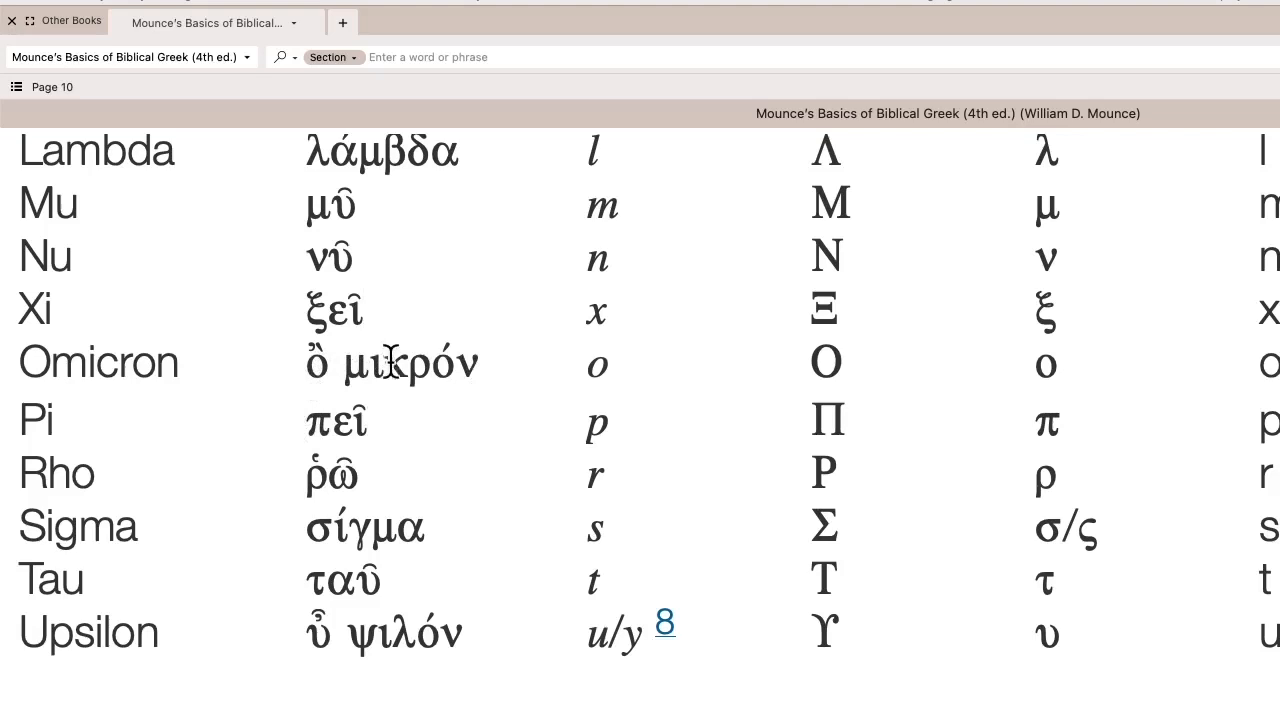
- Highlight the Greek names of Pi and Sigma while scrolling down to the Phi through Omega rows
scroll("down", 3)
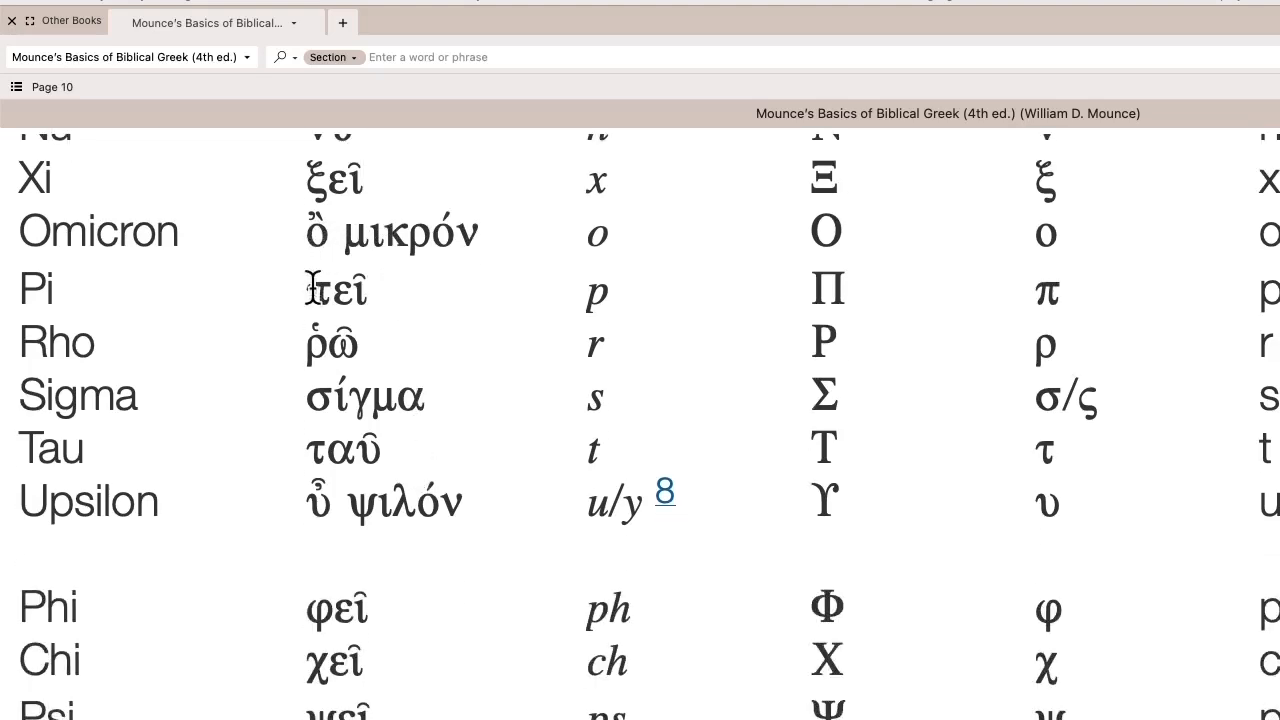
double_click(336, 290)
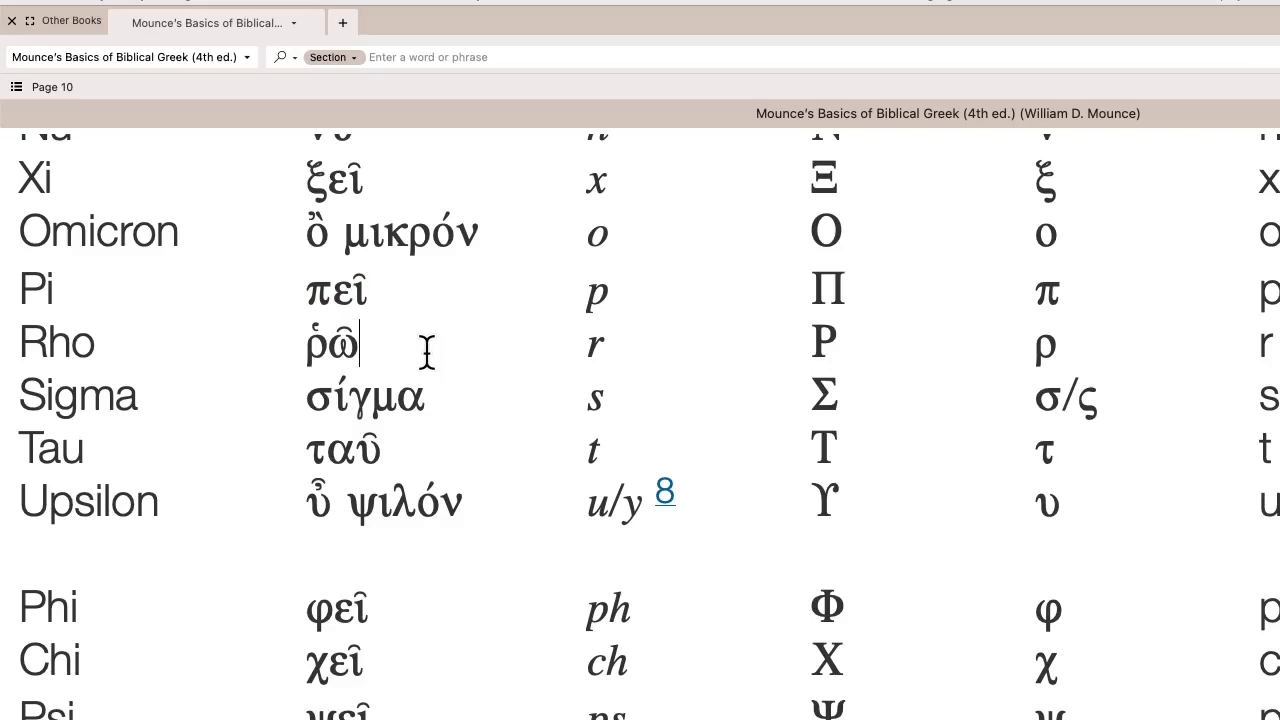
double_click(336, 290)
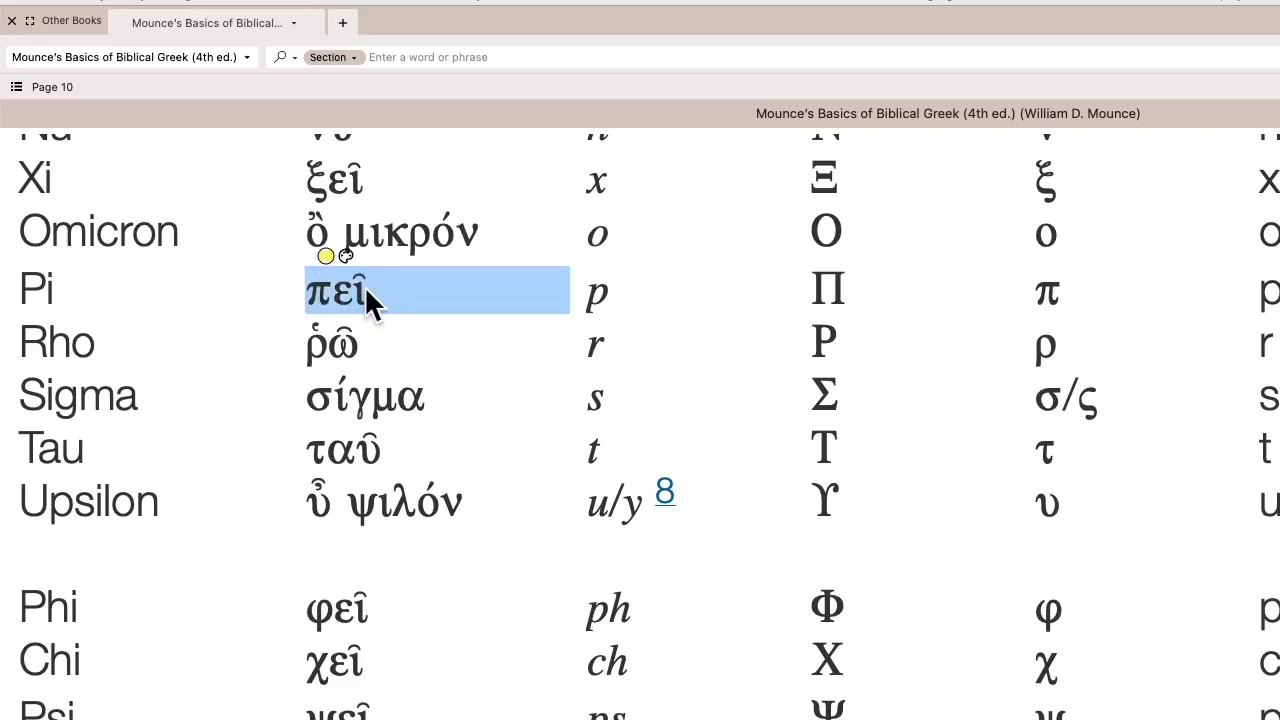
scroll("down", 3)
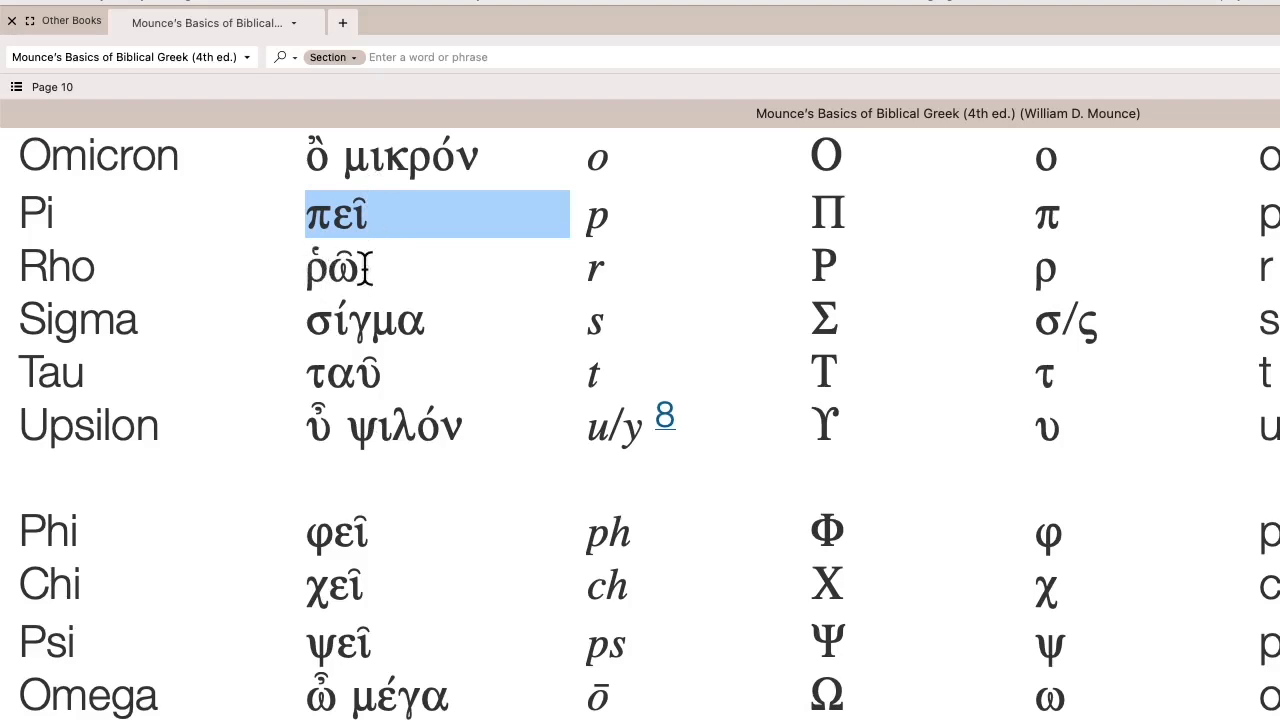
mouse_move(378, 284)
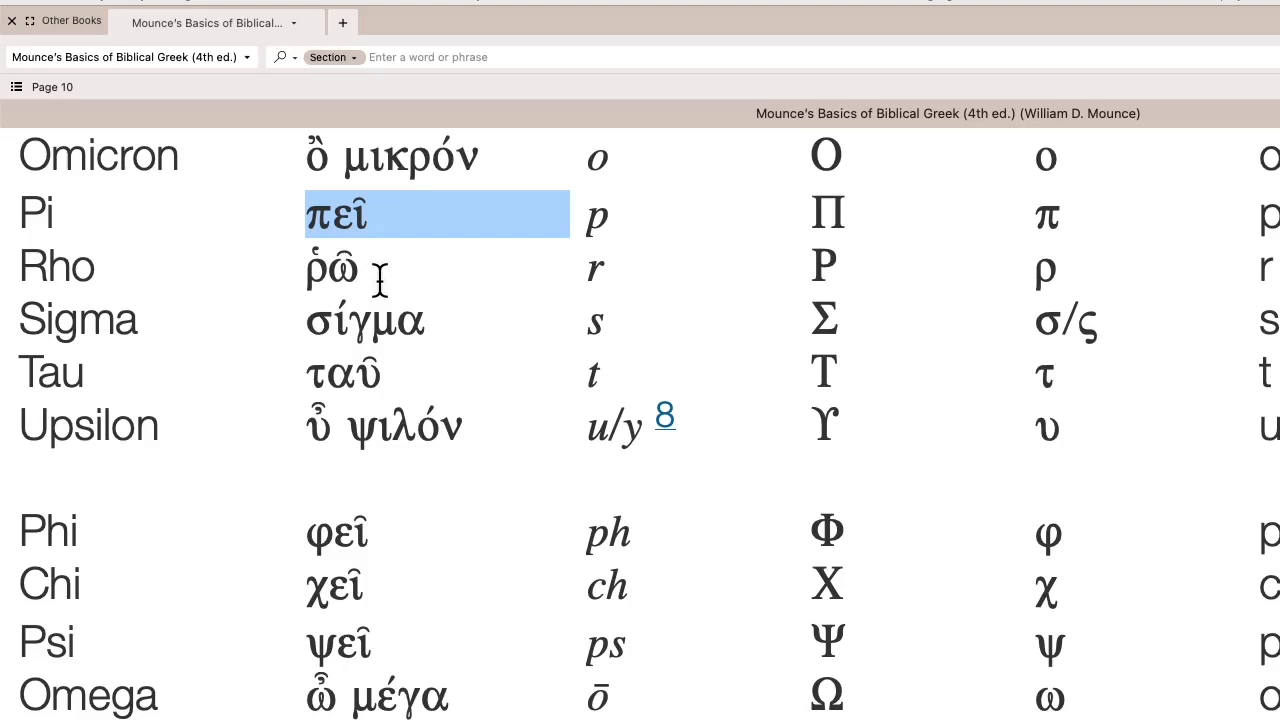
double_click(364, 320)
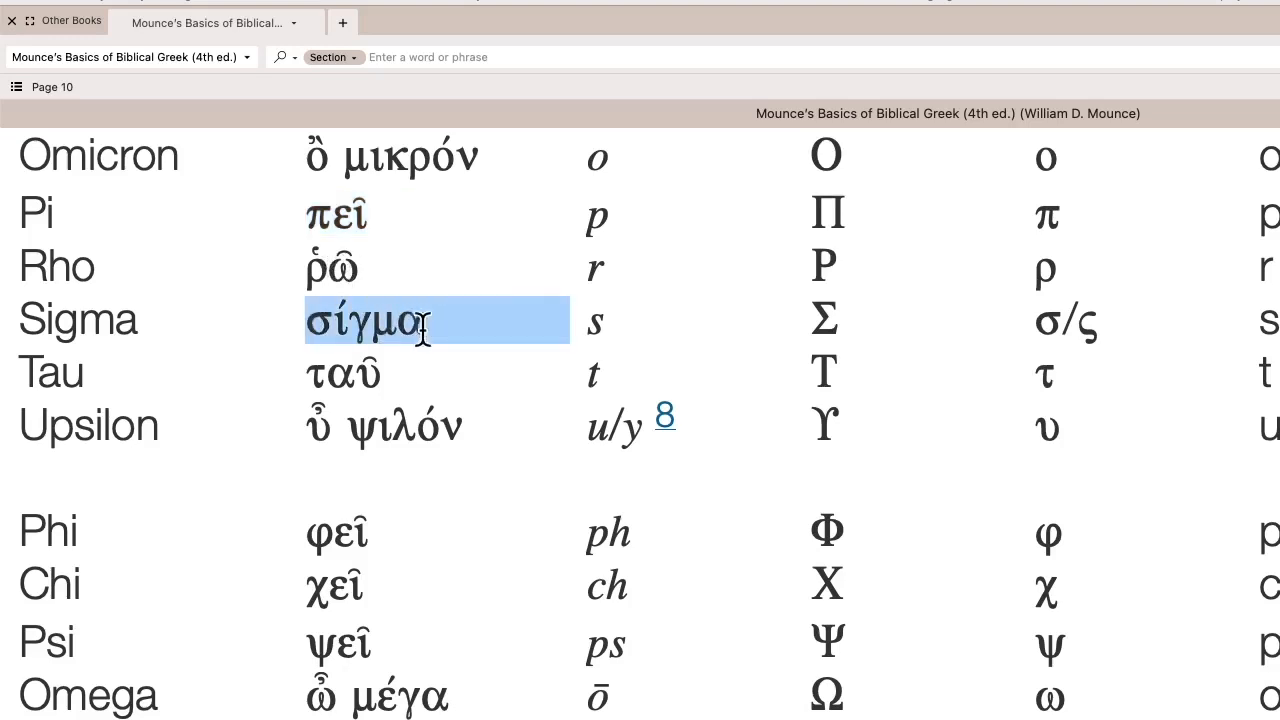
scroll("down", 3)
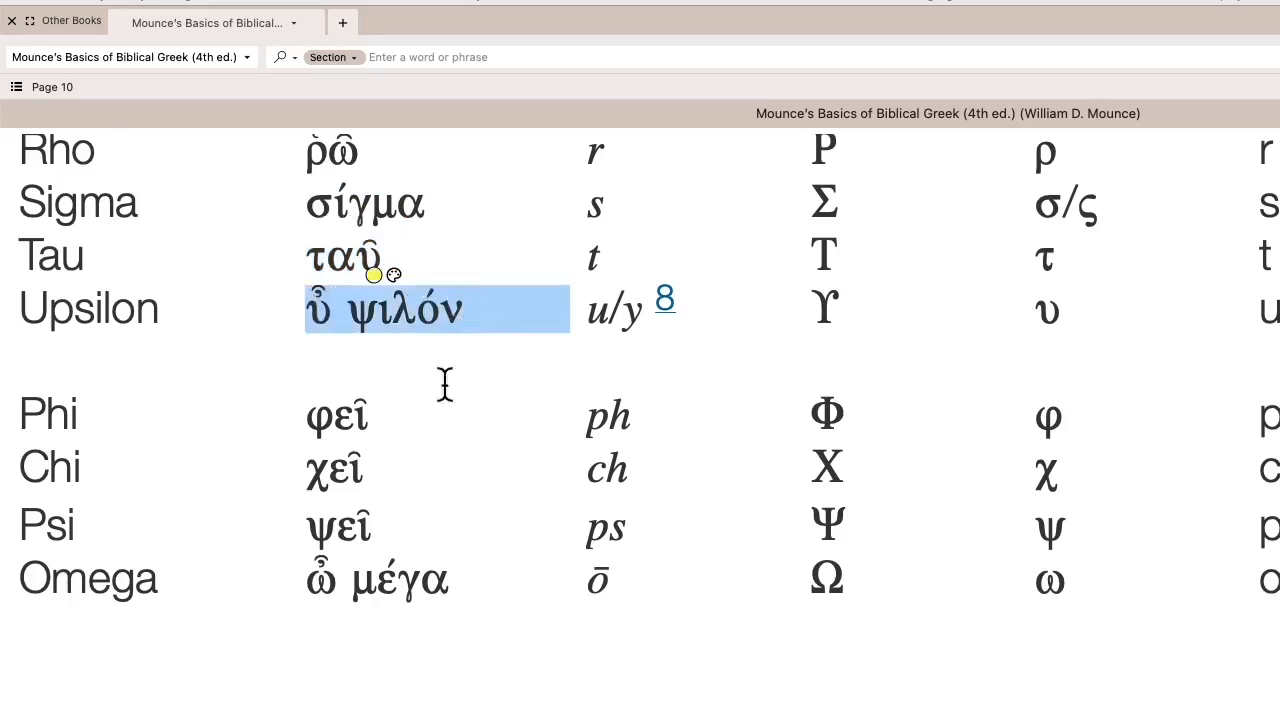
- Scroll past Omega to section 3.4, highlight Omega's Greek name, then begin scrolling back up
scroll("down", 3)
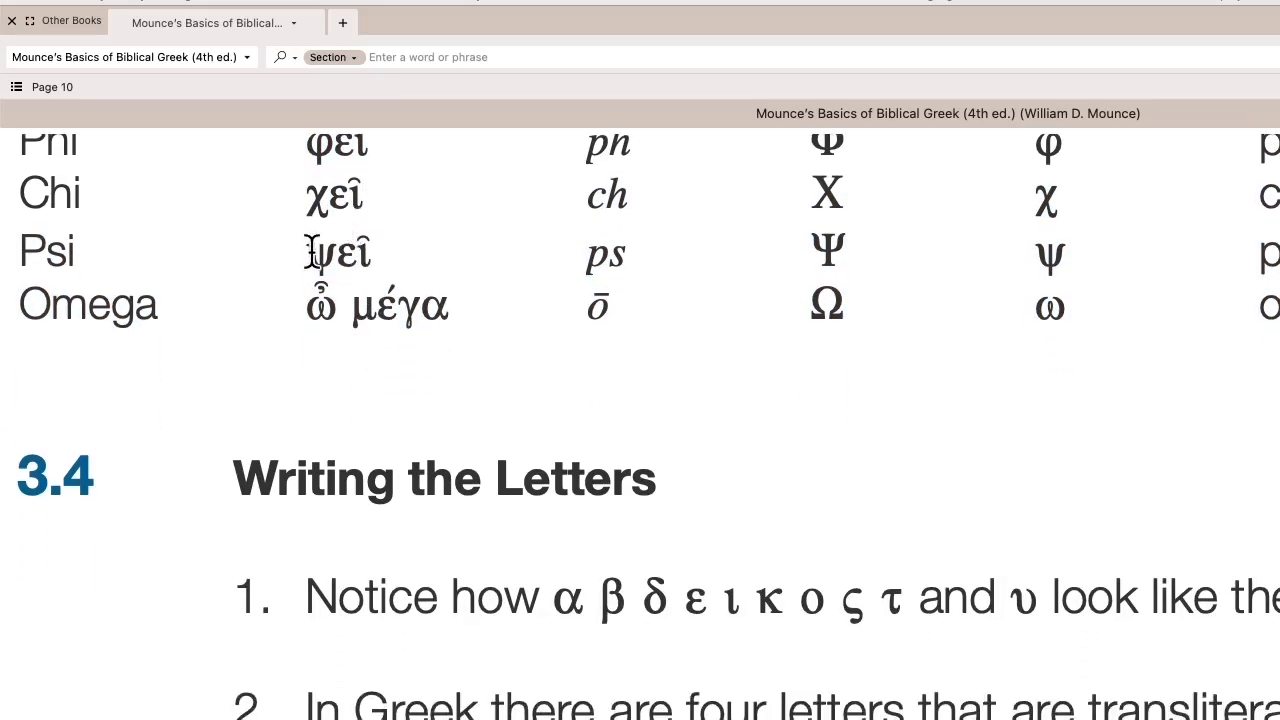
mouse_move(318, 304)
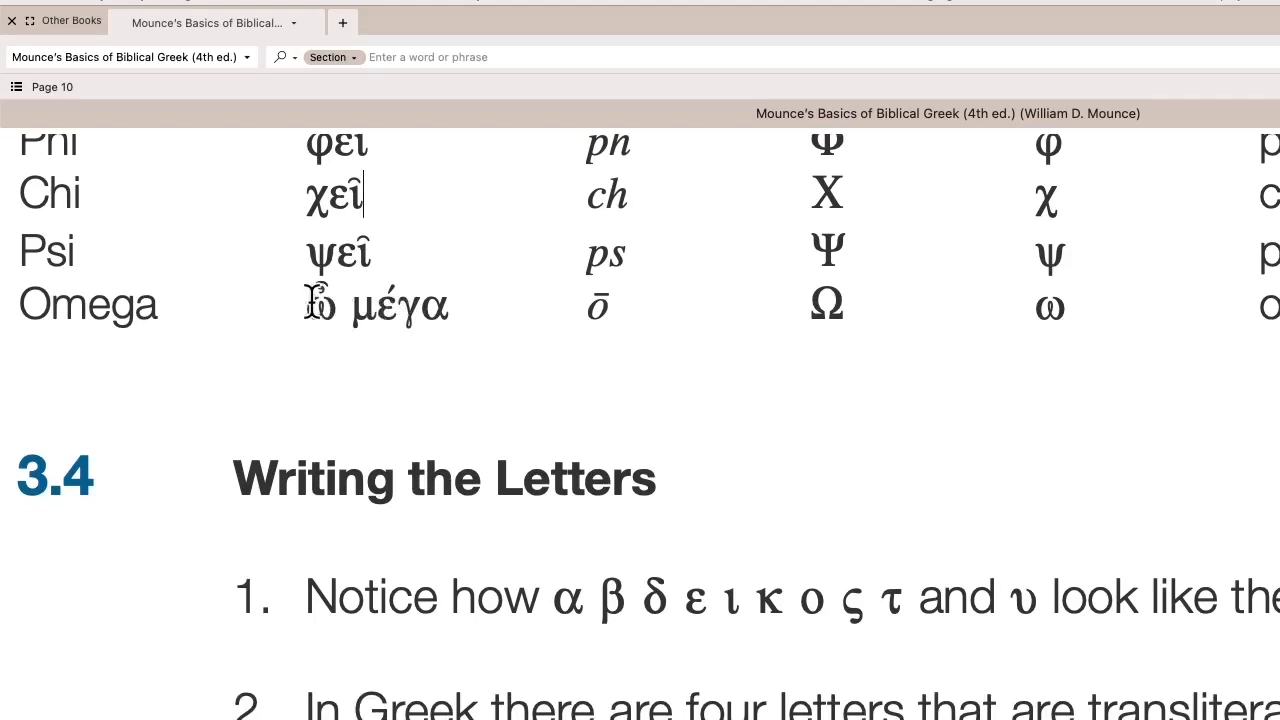
double_click(320, 304)
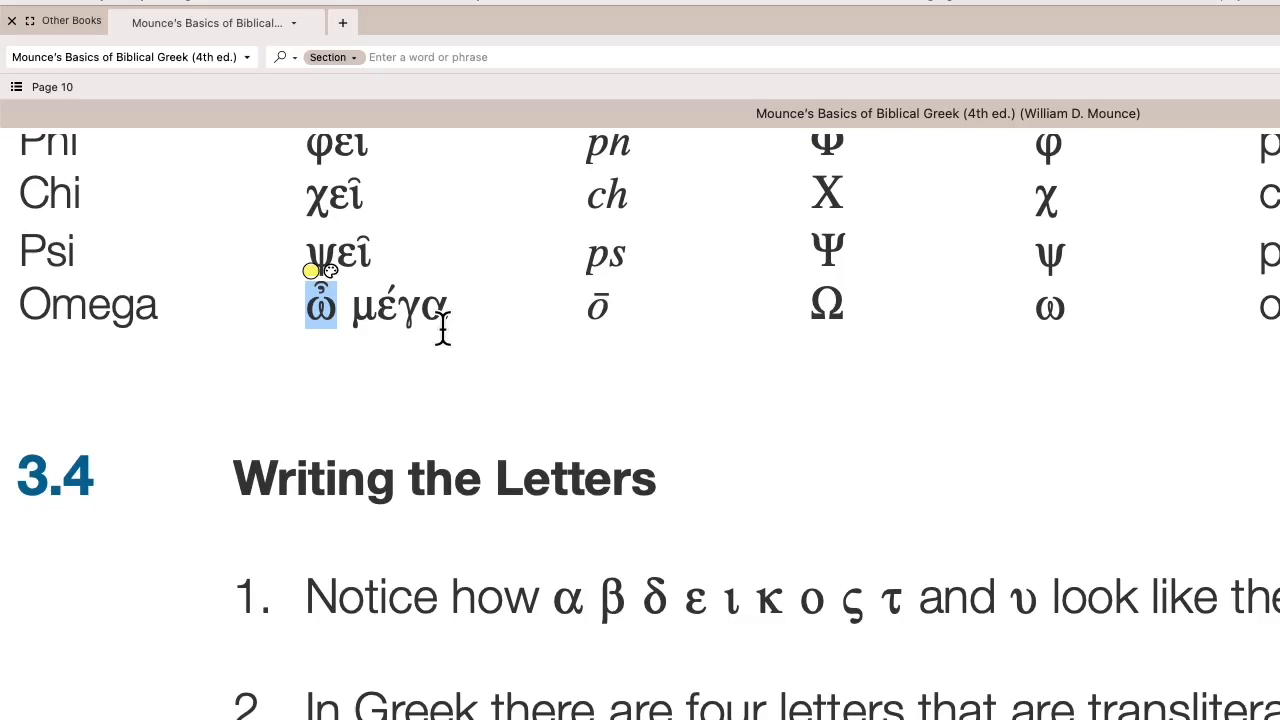
scroll("up", 3)
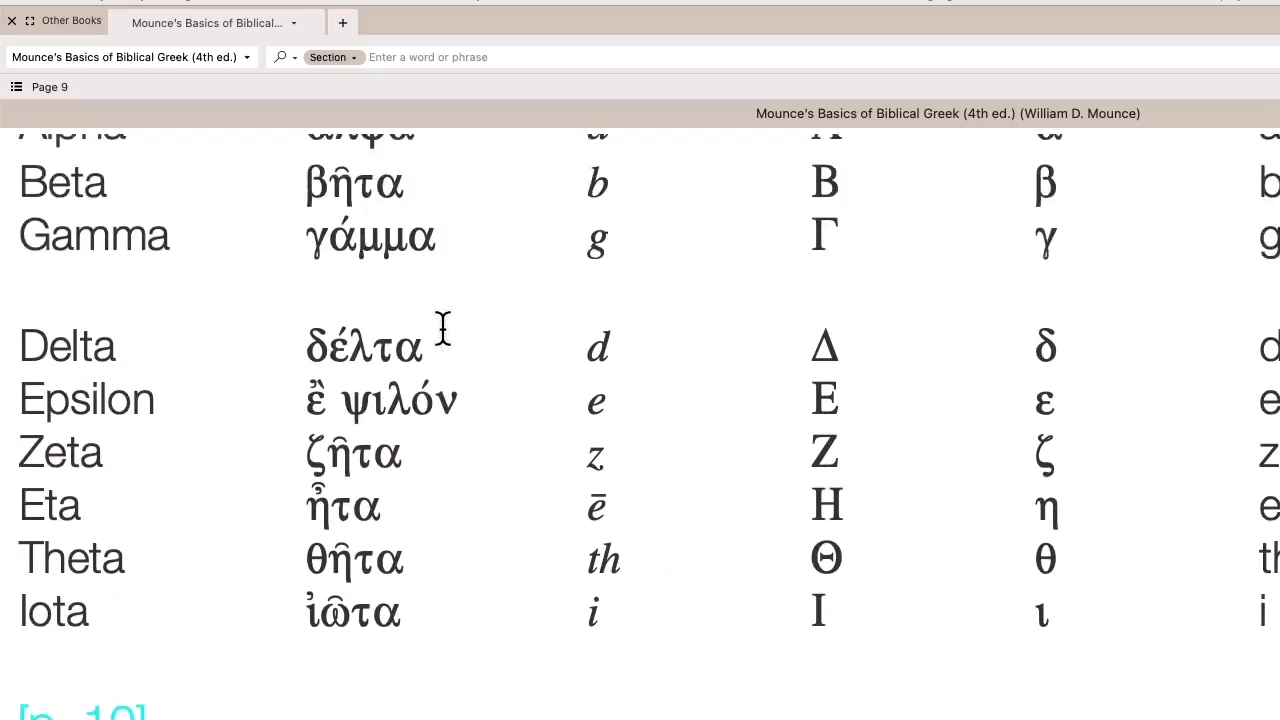
- Scroll up to the top of page 9's table, then back down to Delta through Kappa
scroll("up", 3)
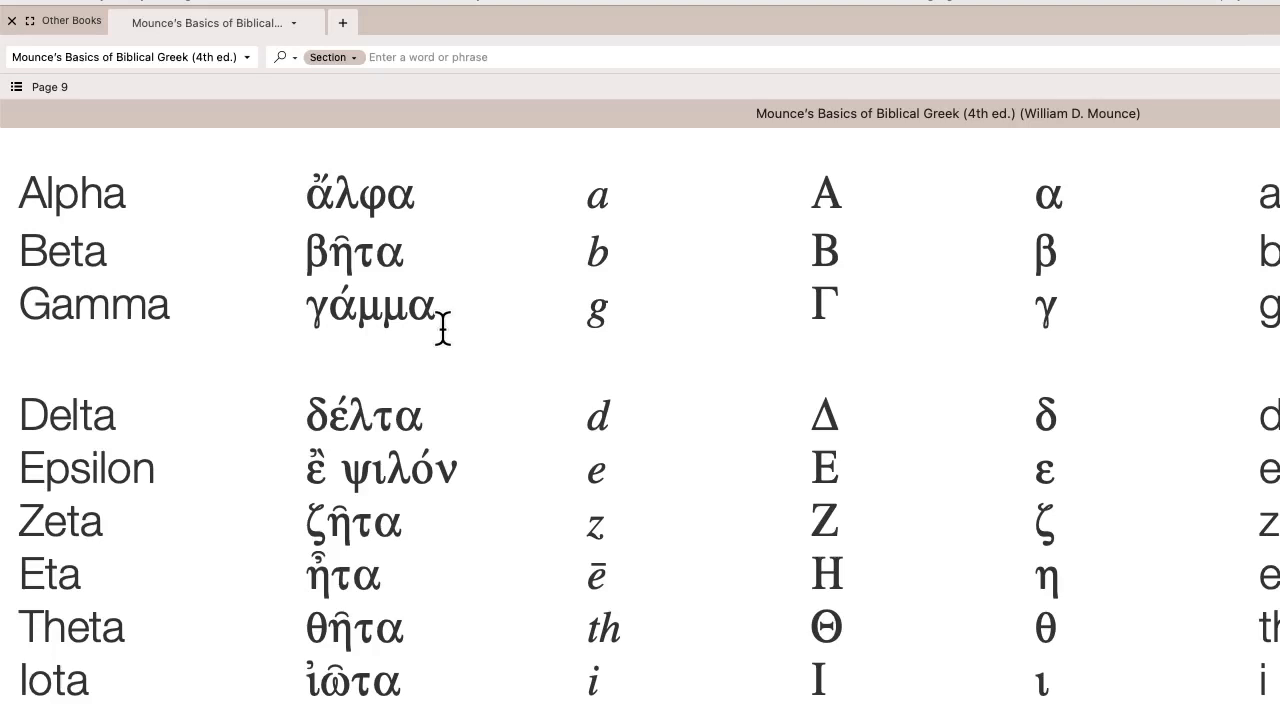
mouse_move(456, 188)
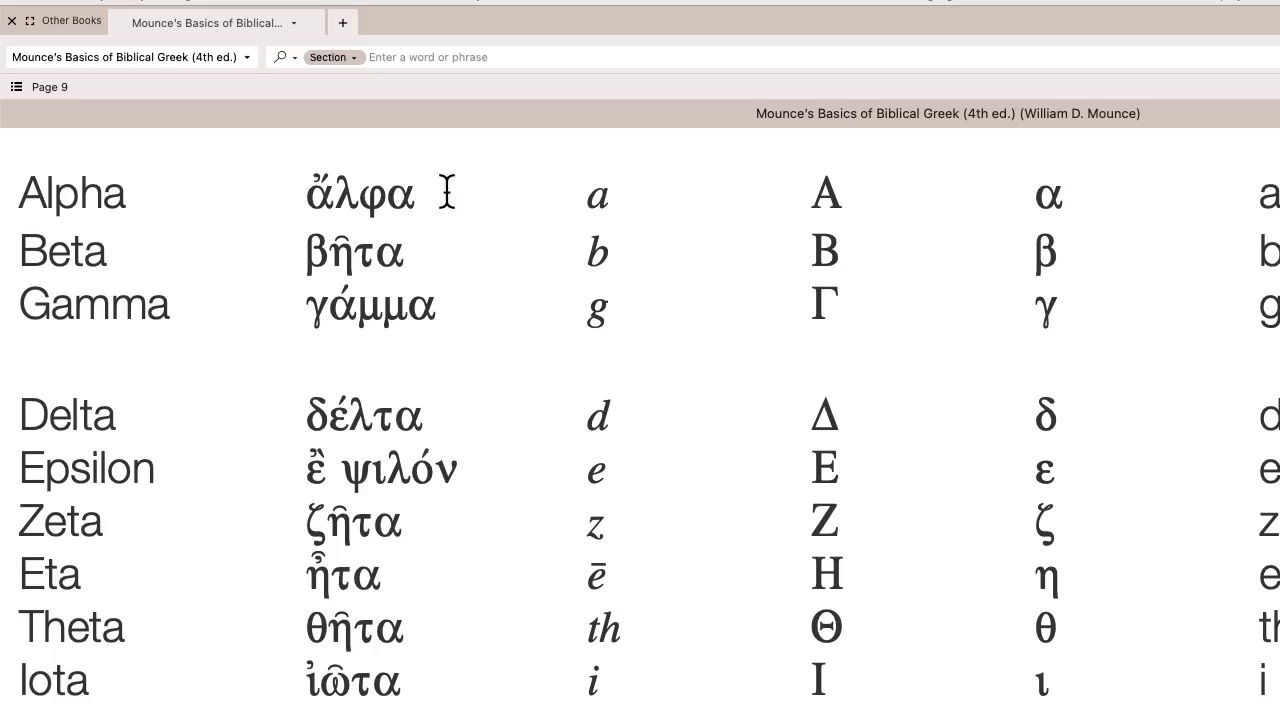
mouse_move(276, 278)
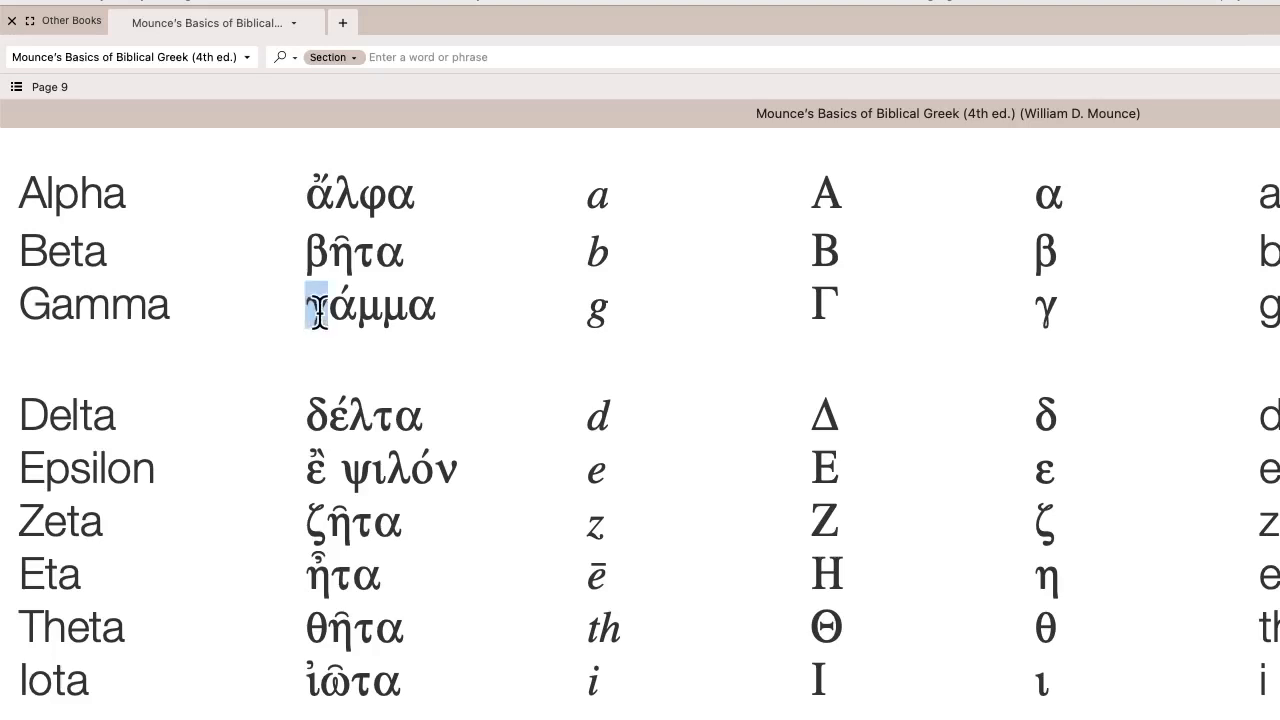
scroll("down", 3)
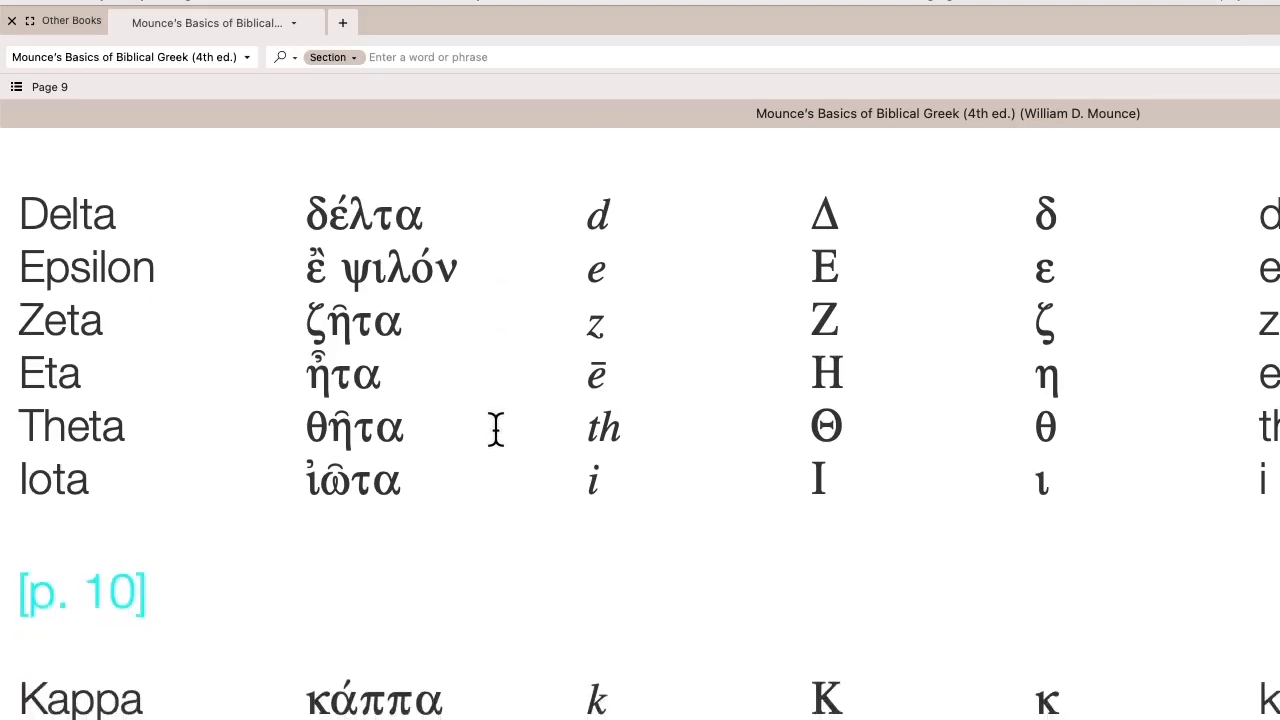
- Scroll down past the [p. 10] marker until Kappa through Tau fill the view
scroll("down", 3)
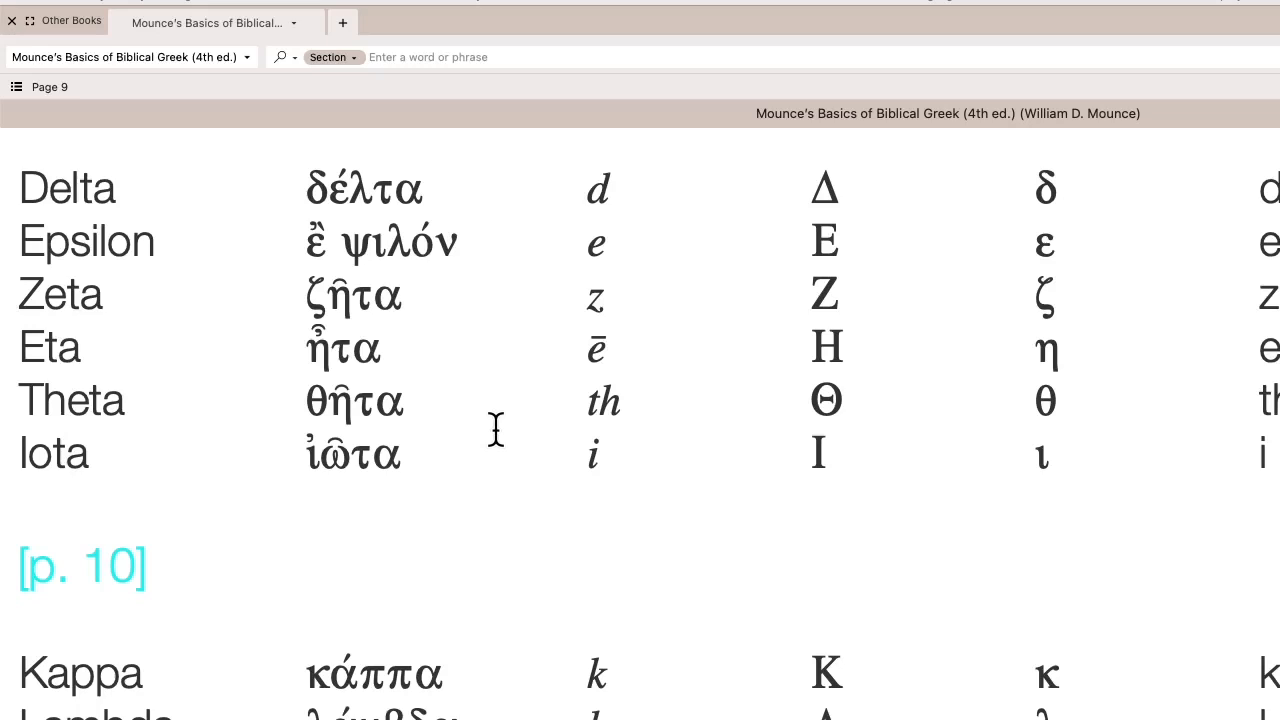
mouse_move(484, 380)
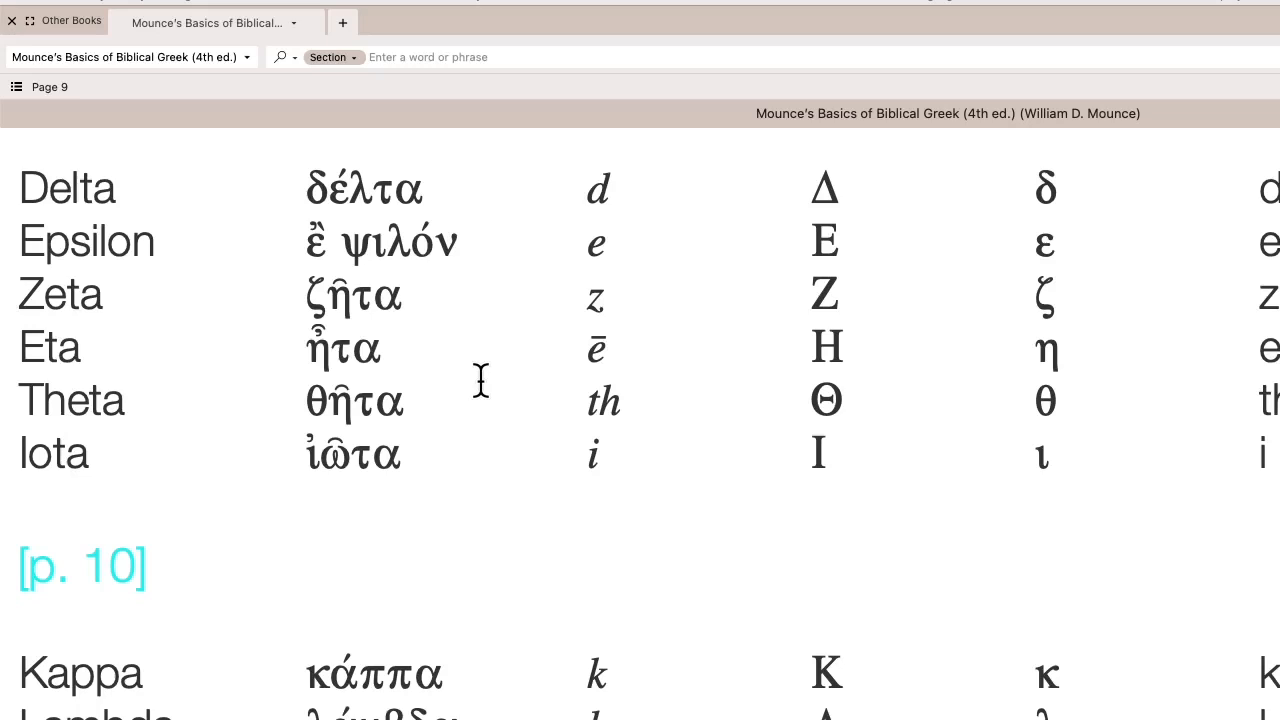
mouse_move(412, 362)
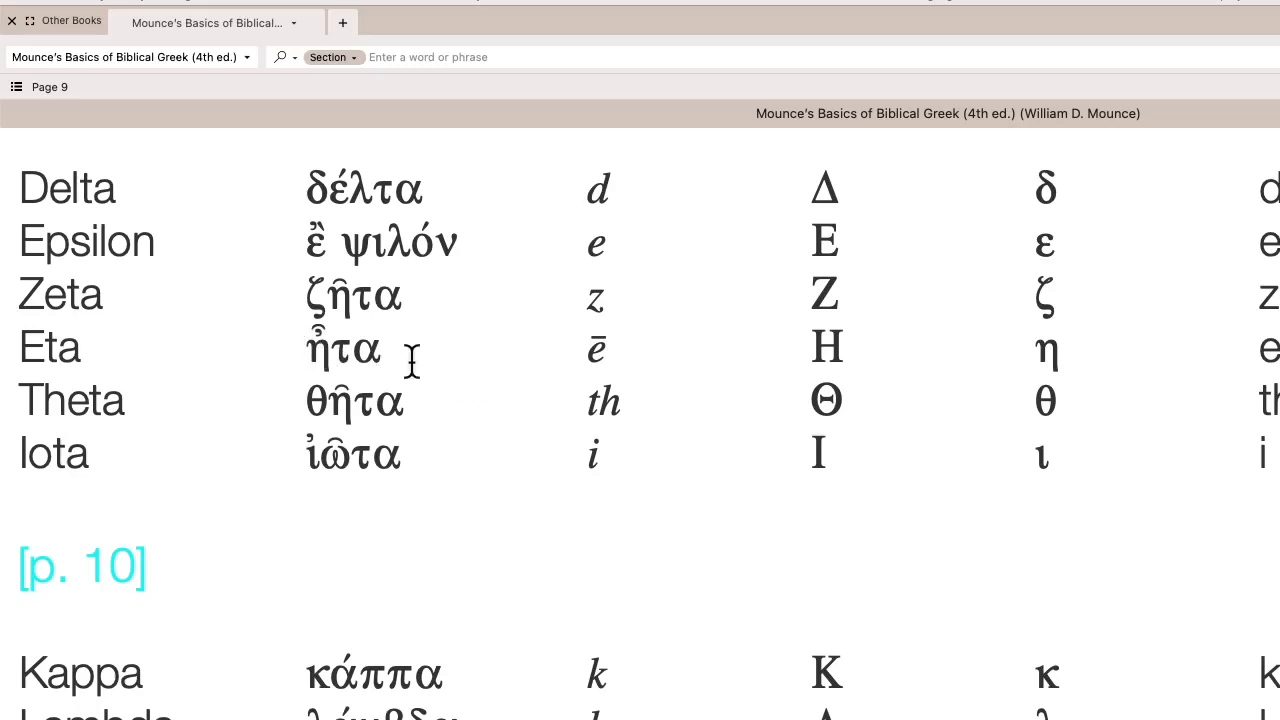
scroll("down", 3)
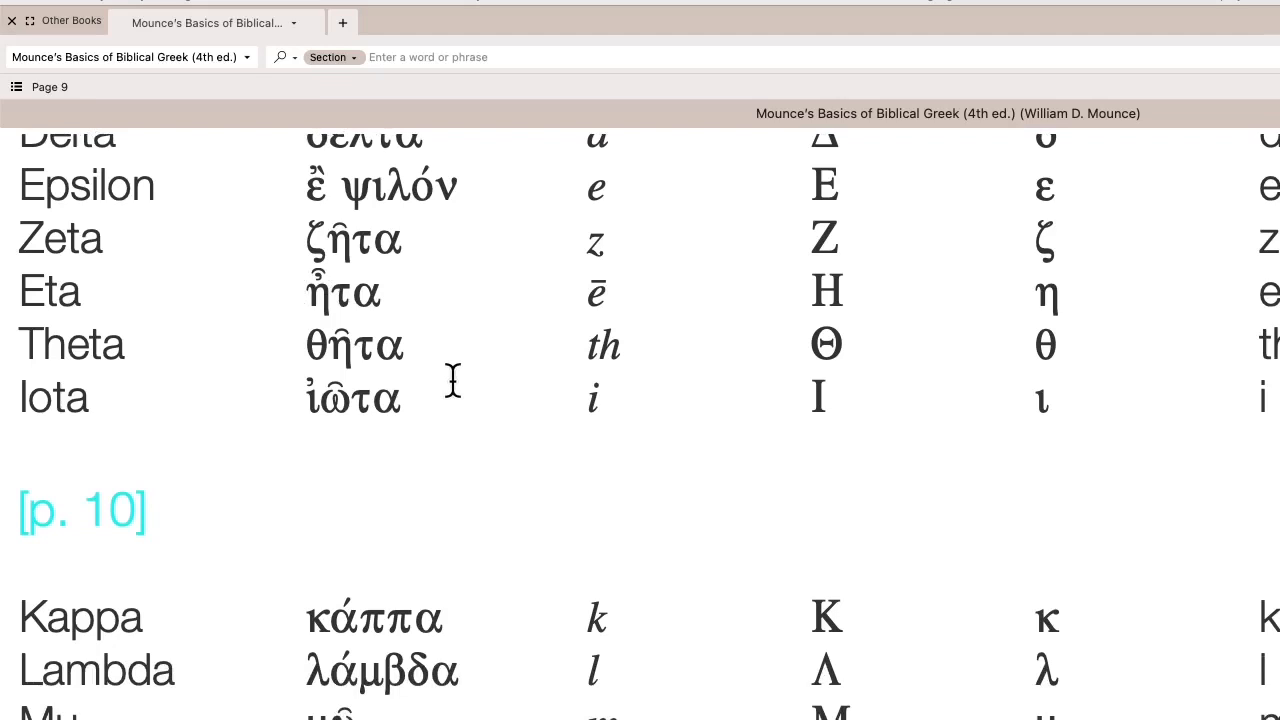
scroll("down", 3)
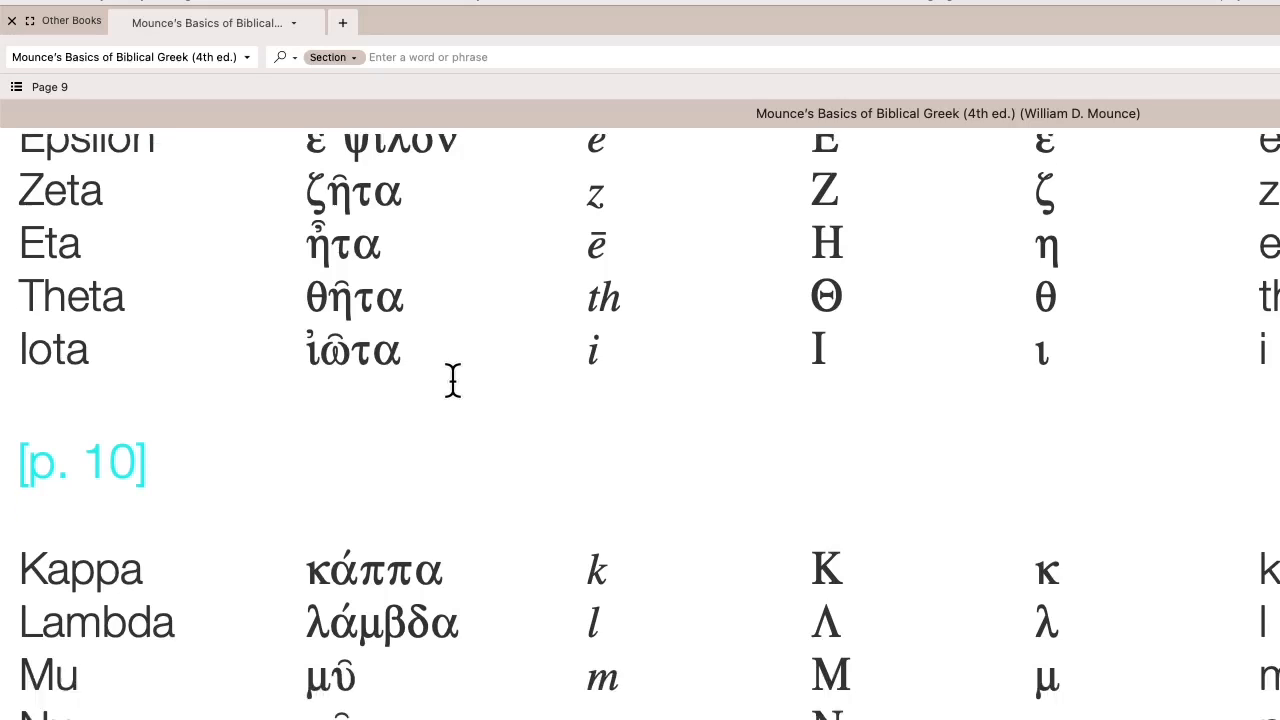
scroll("down", 3)
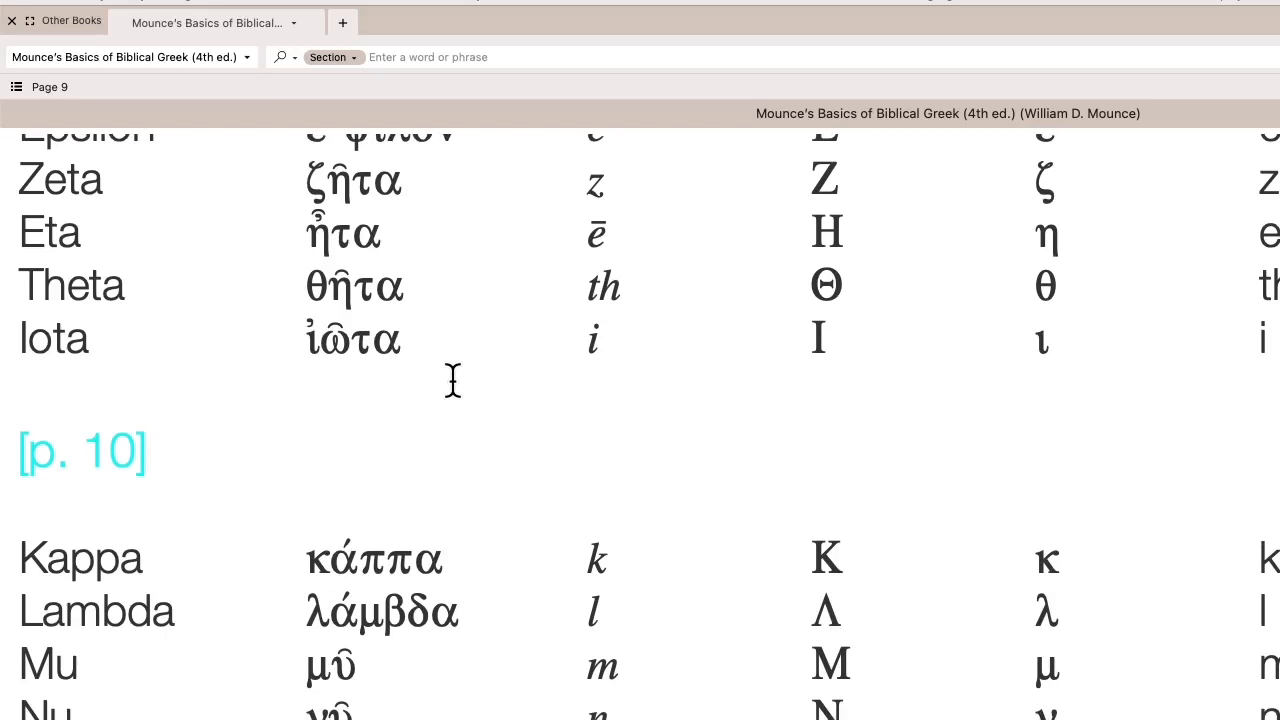
scroll("down", 3)
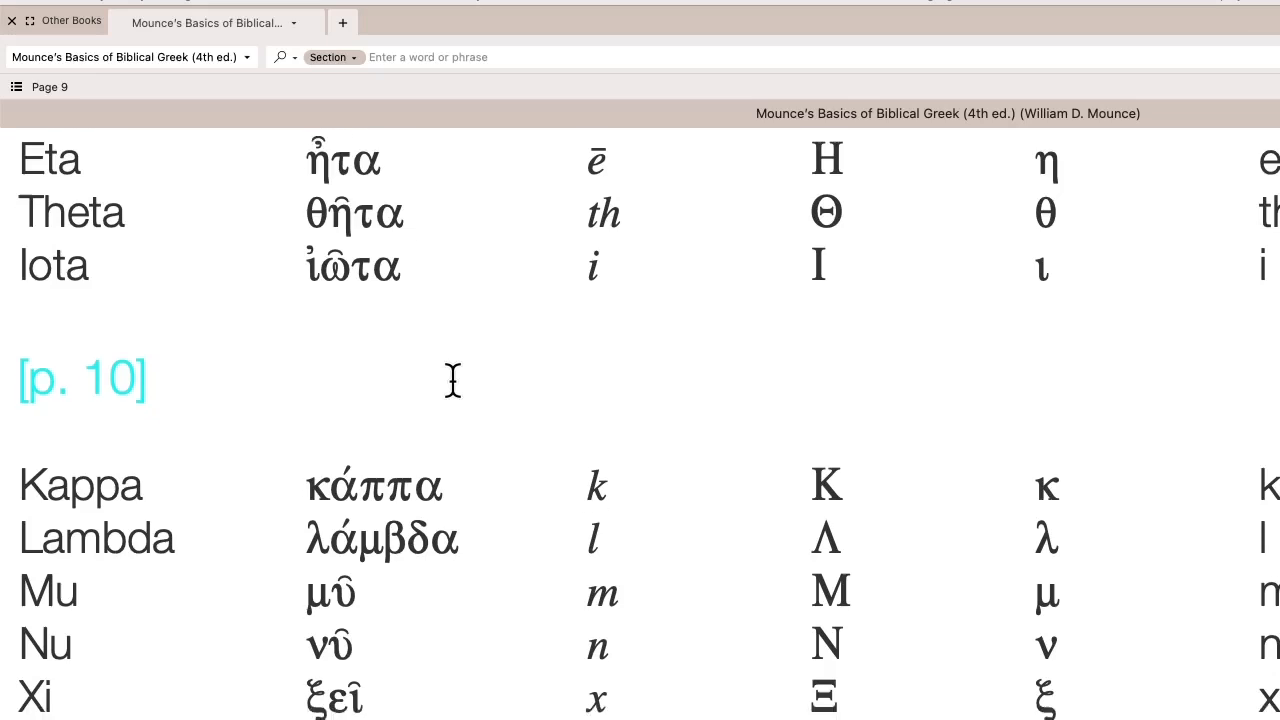
scroll("down", 3)
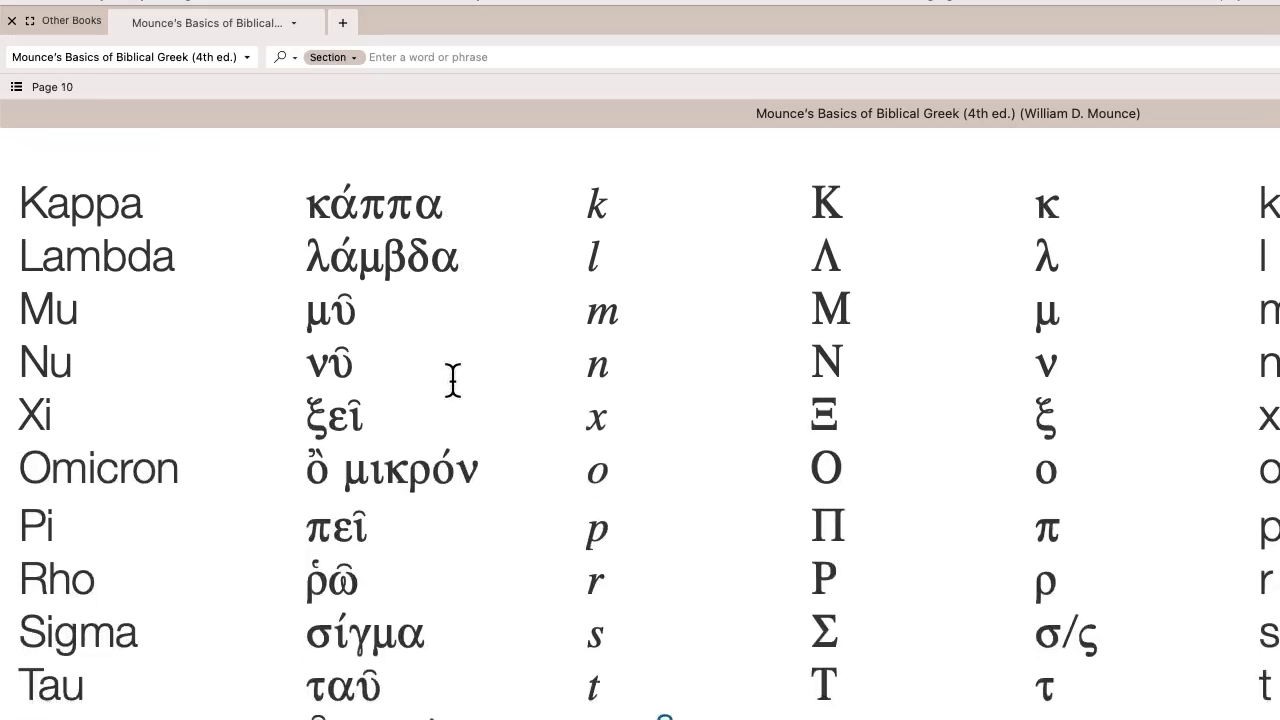
- Scroll slowly down the table until Omicron through Omega, with Upsilon's footnote, are in view
scroll("down", 3)
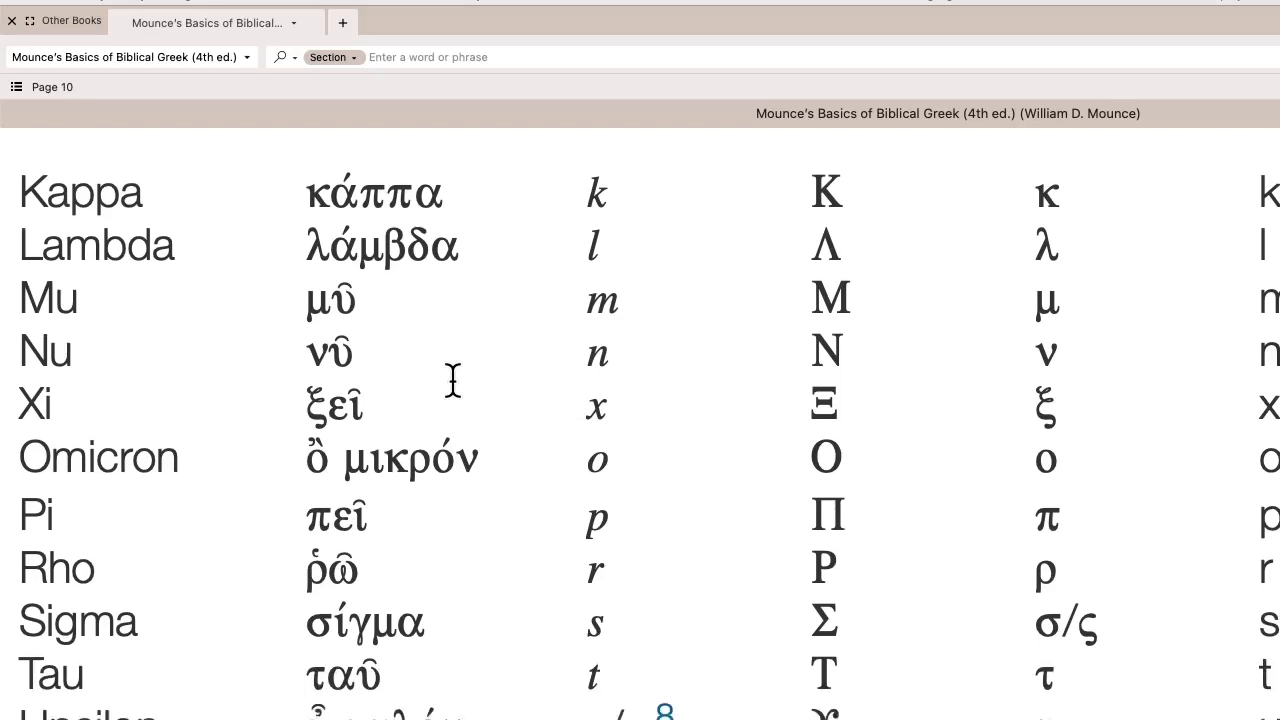
scroll("up", 3)
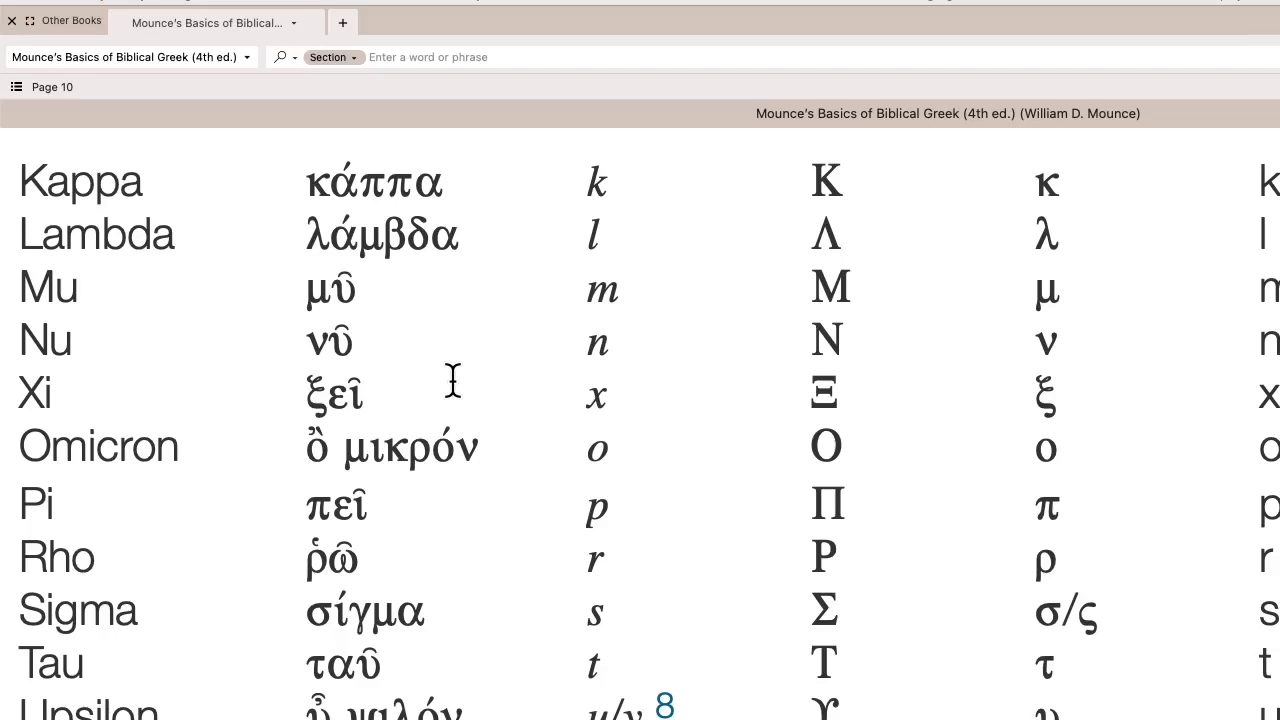
scroll("down", 3)
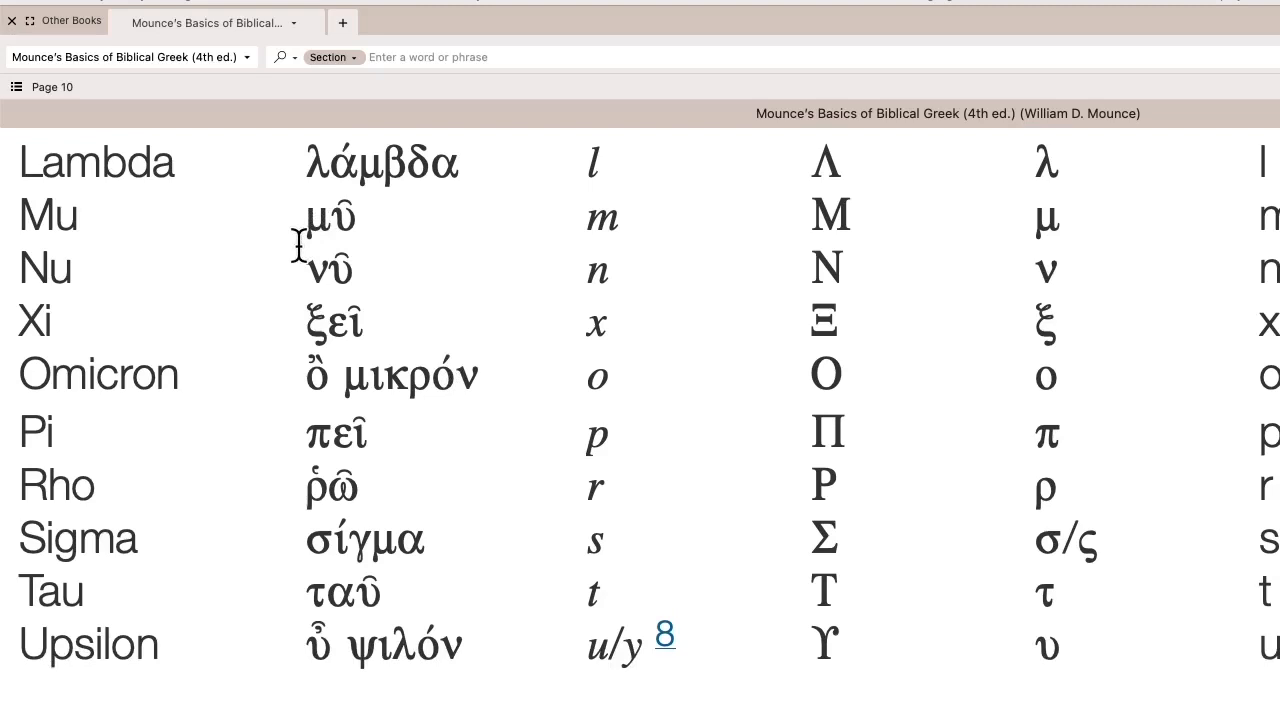
scroll("down", 3)
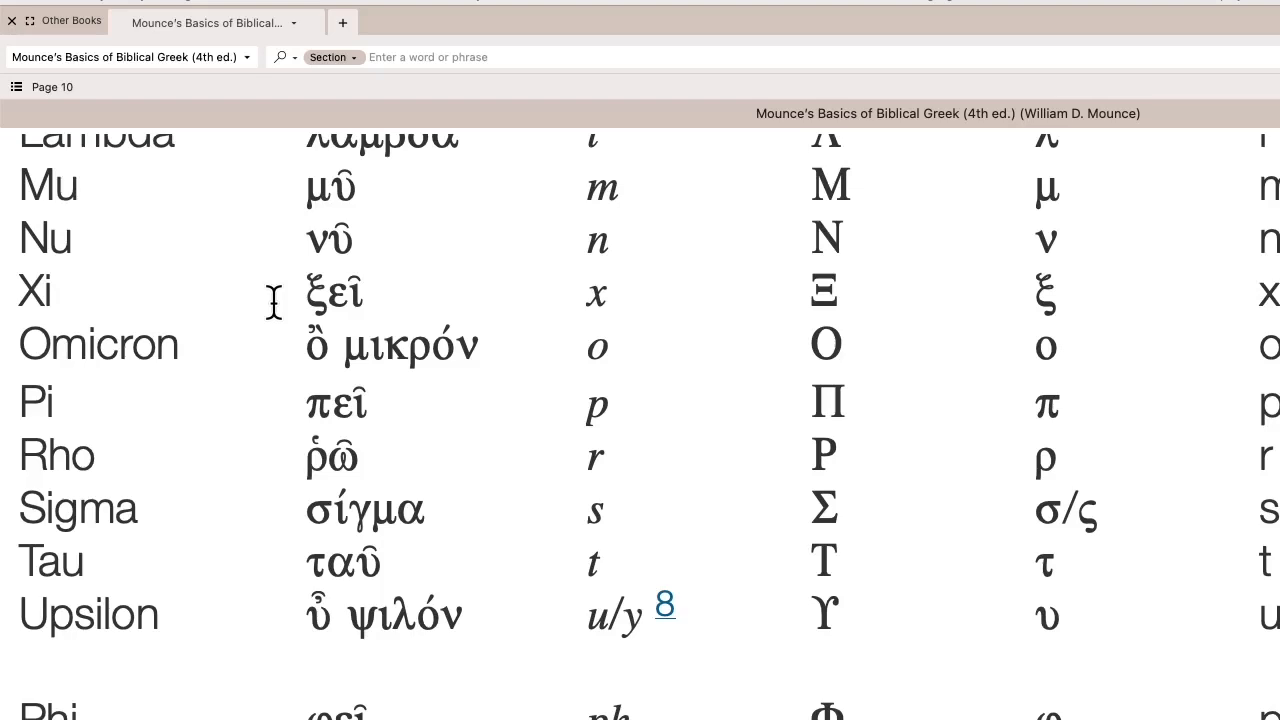
scroll("down", 3)
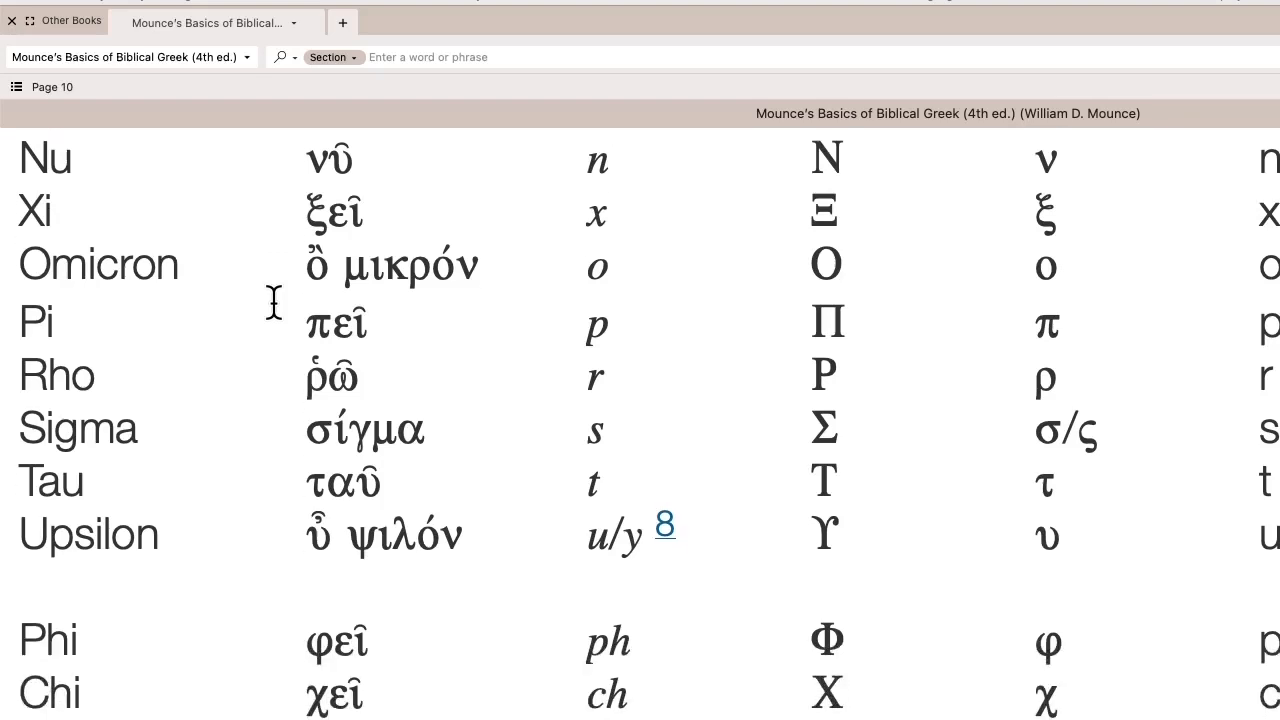
mouse_move(278, 280)
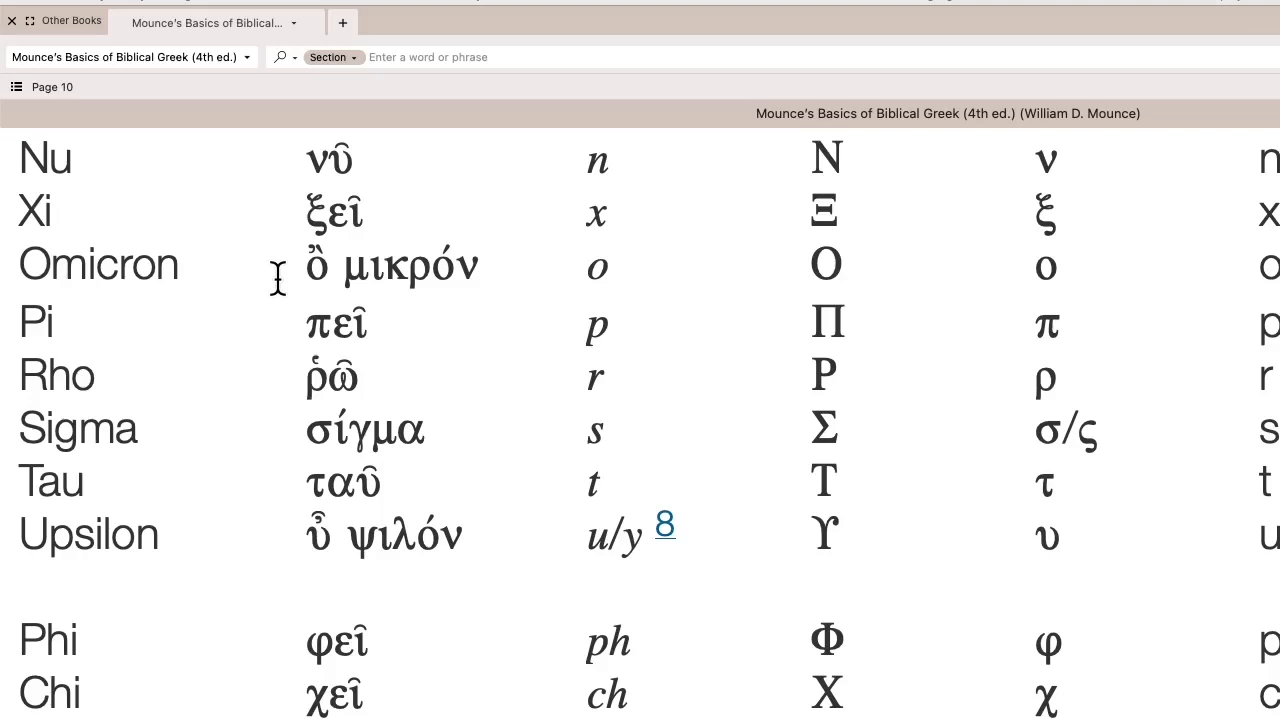
scroll("down", 3)
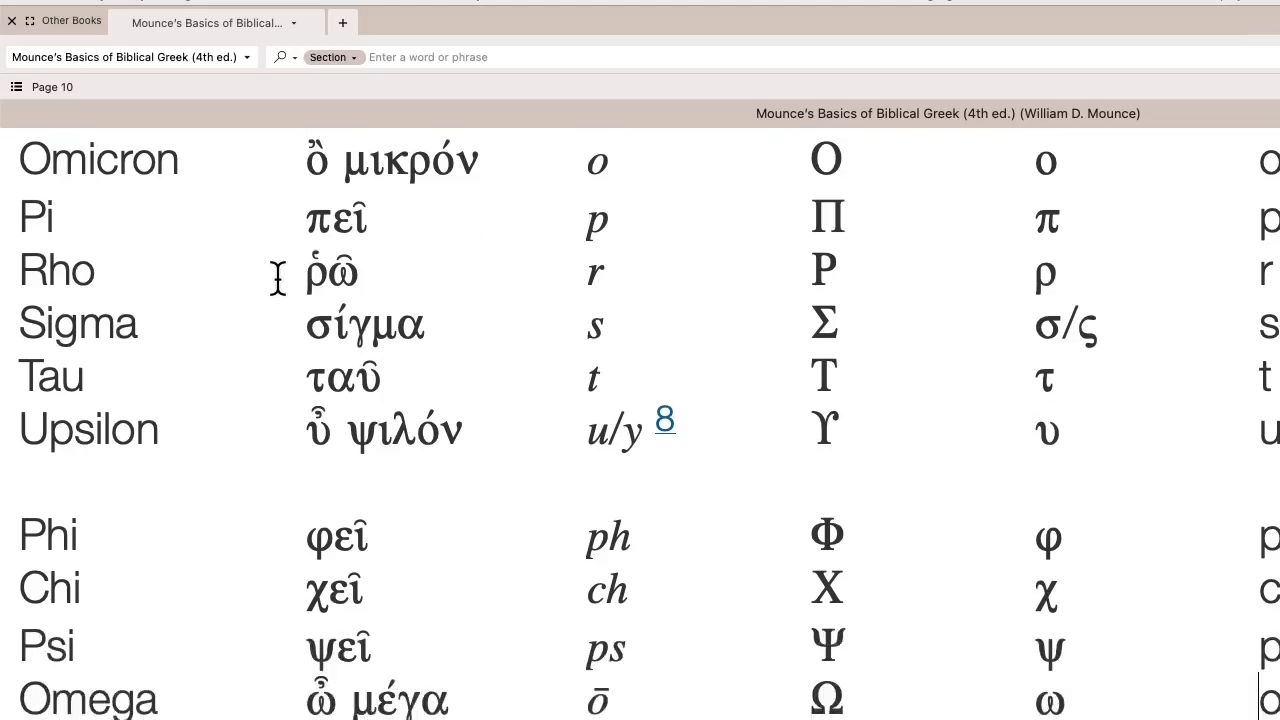
mouse_move(278, 218)
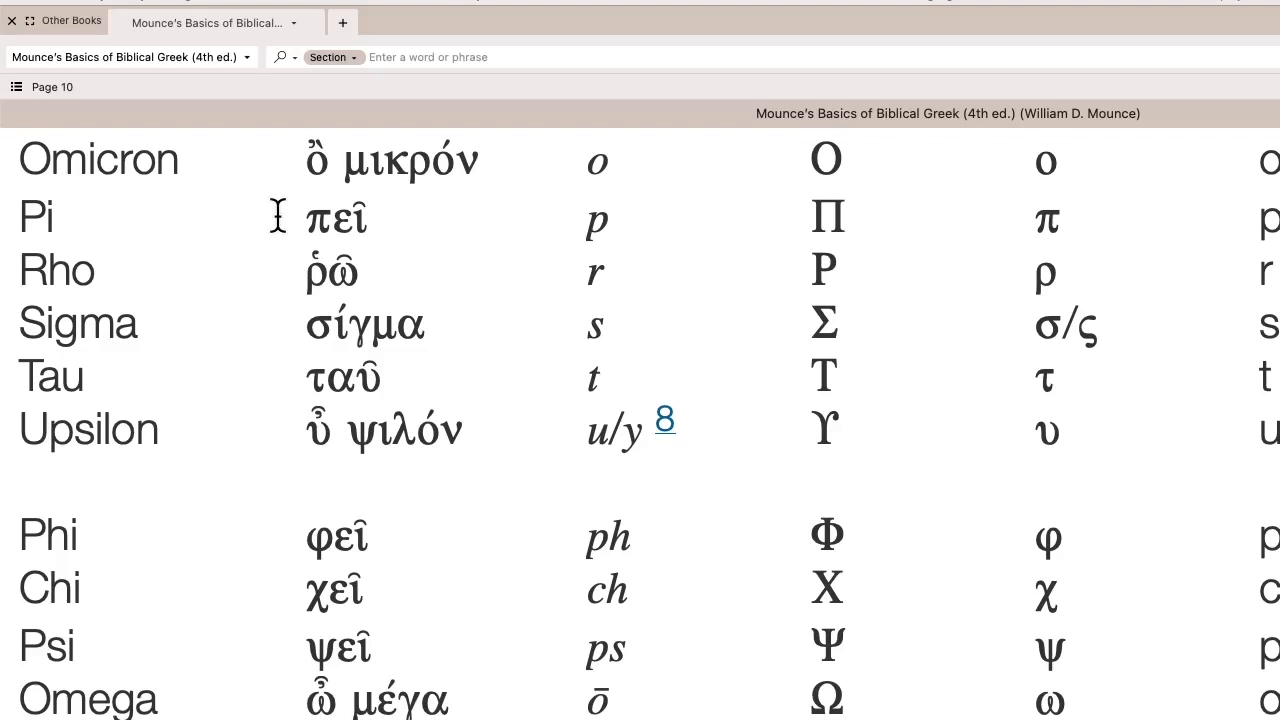
mouse_move(288, 278)
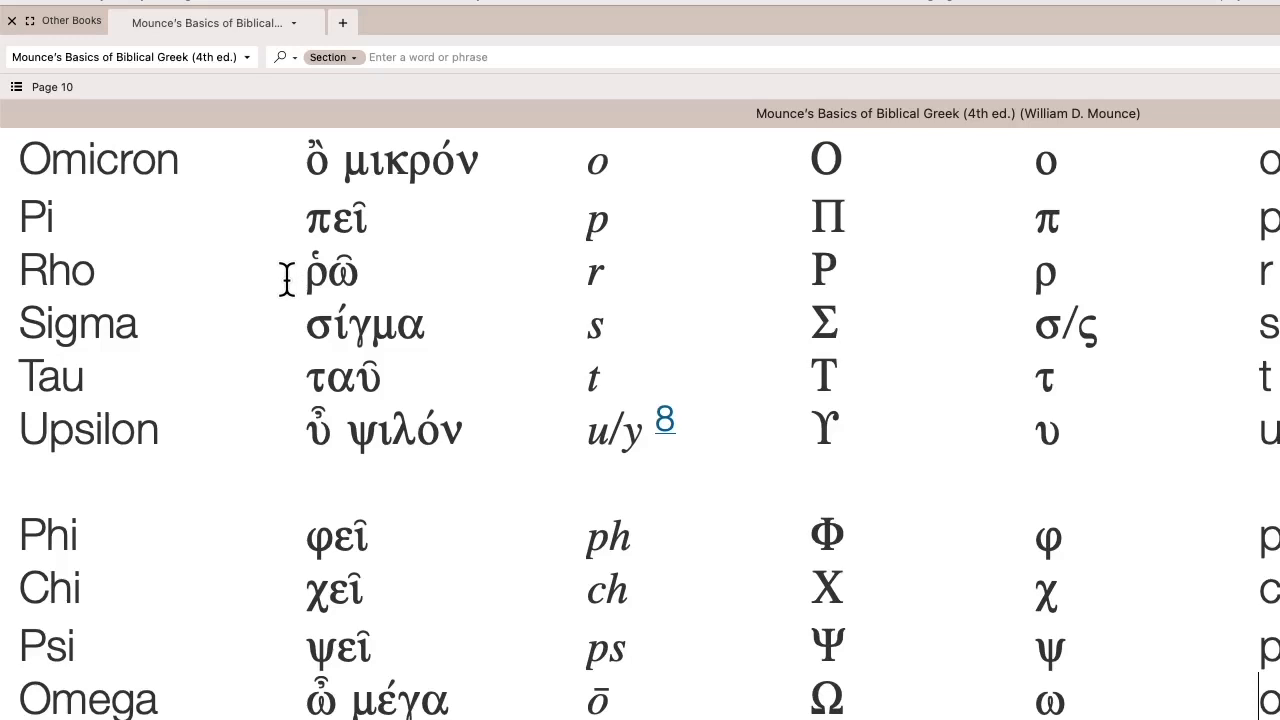
- Scroll past Omega until the 3.4 Writing the Letters heading shows below the table
scroll("down", 3)
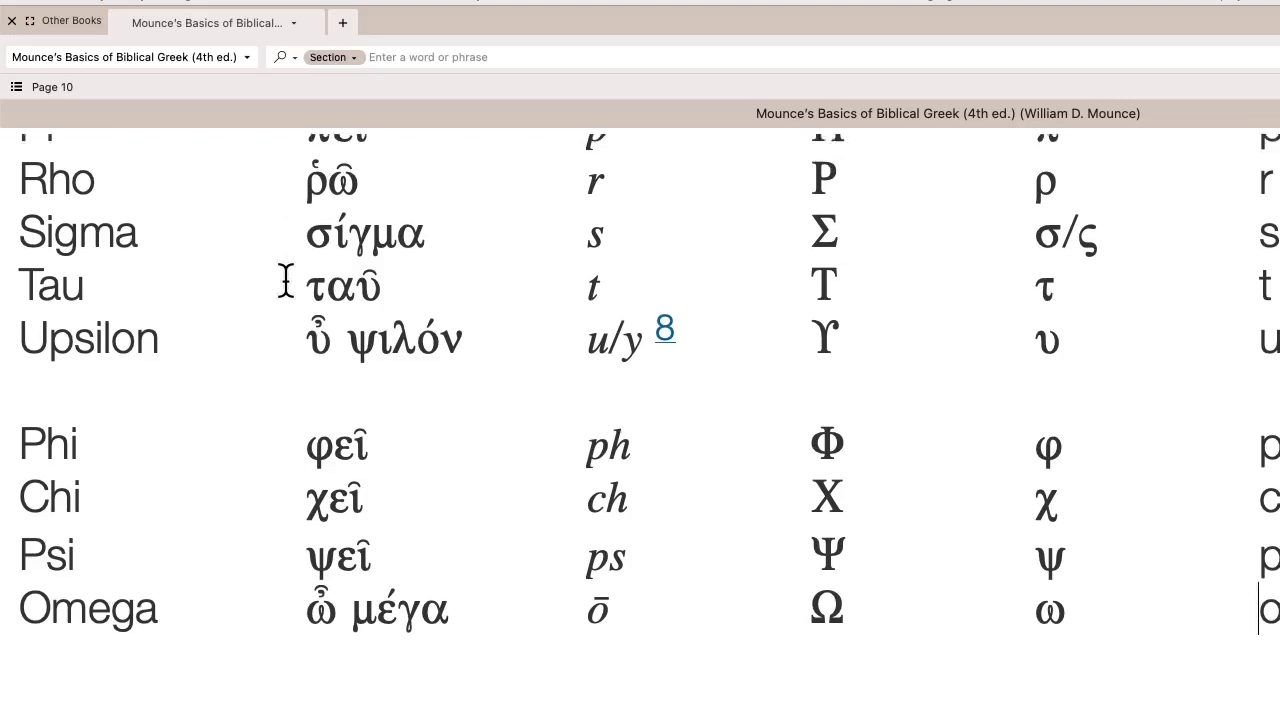
scroll("down", 3)
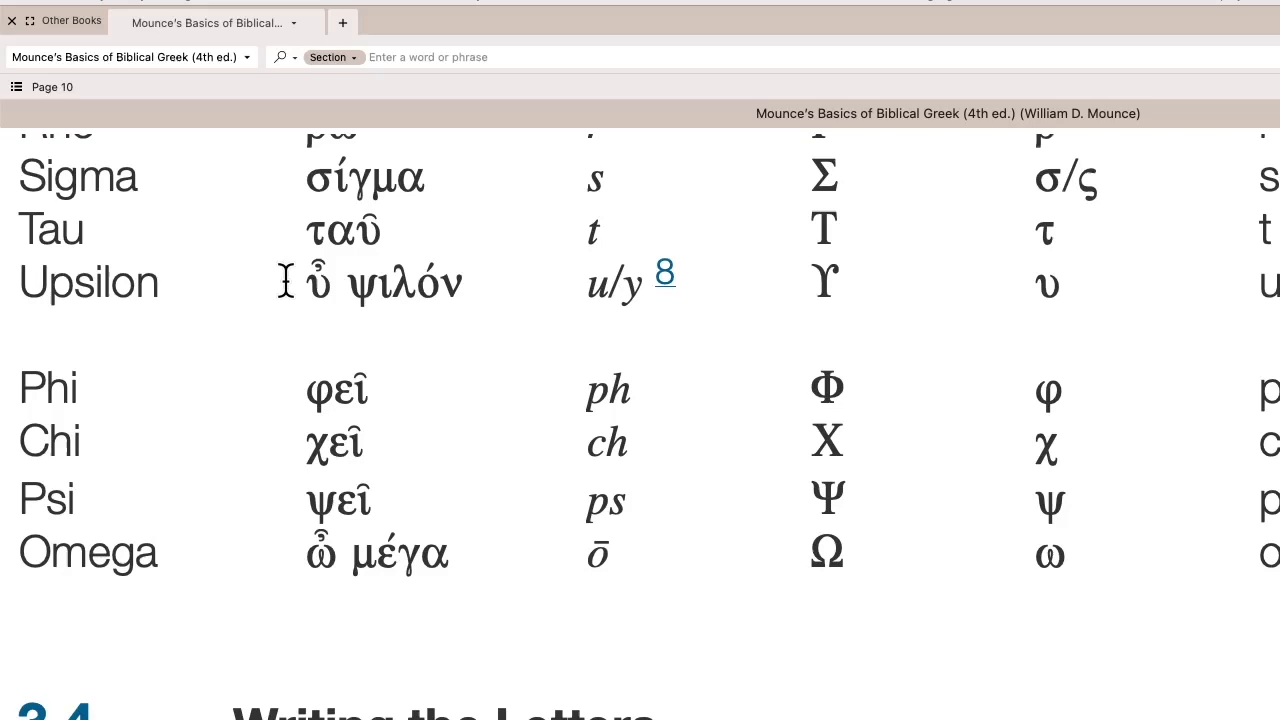
mouse_move(1044, 282)
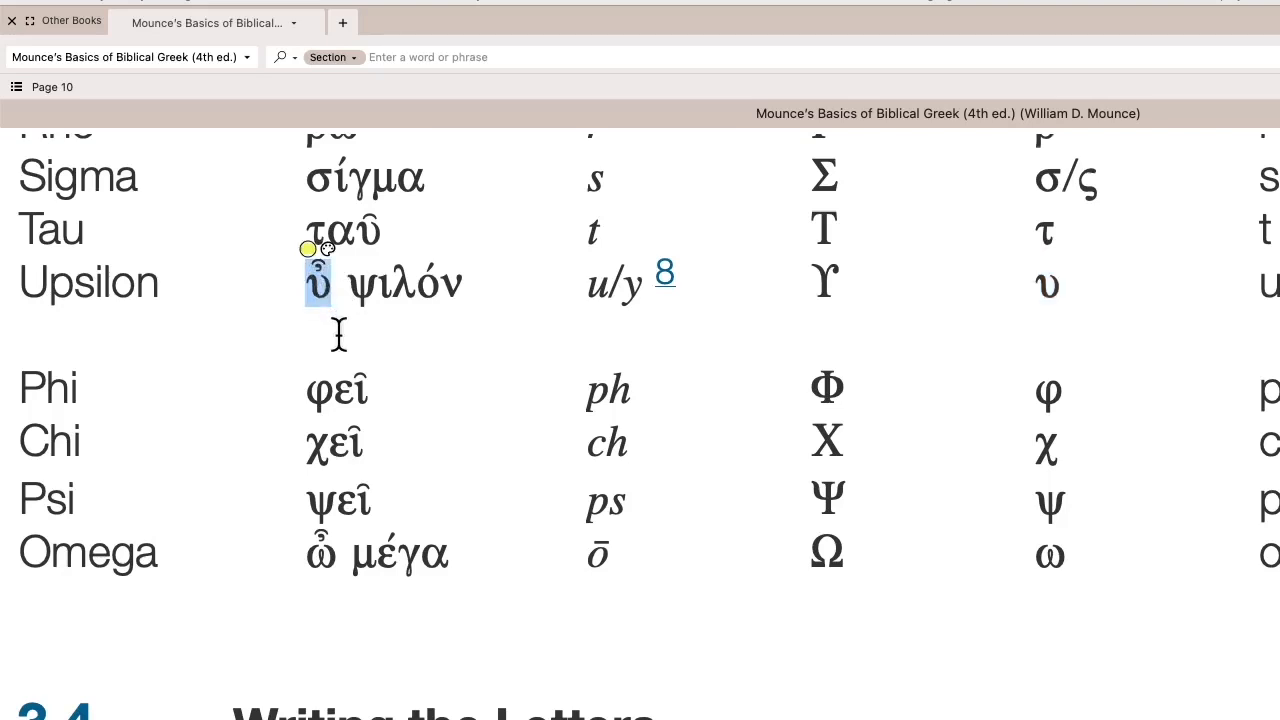
- Scroll briefly into section 3.4 and select ψεῖ in the Psi row
scroll("down", 3)
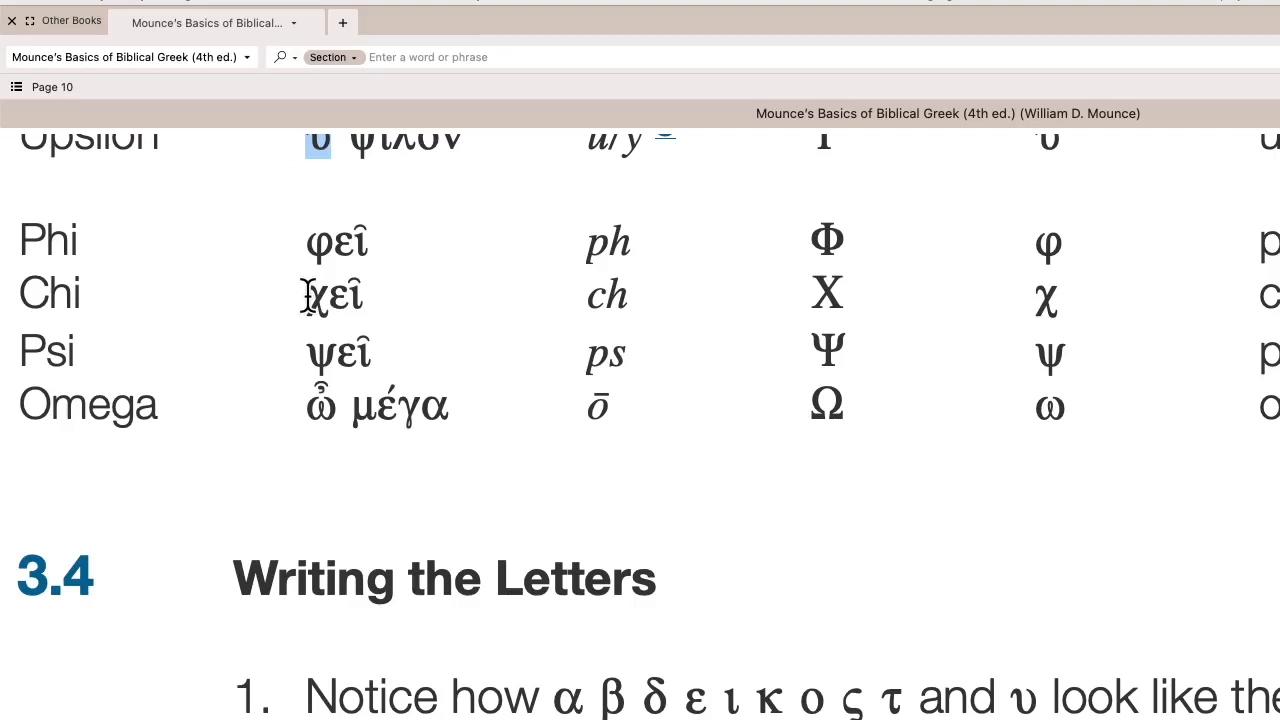
scroll("down", 3)
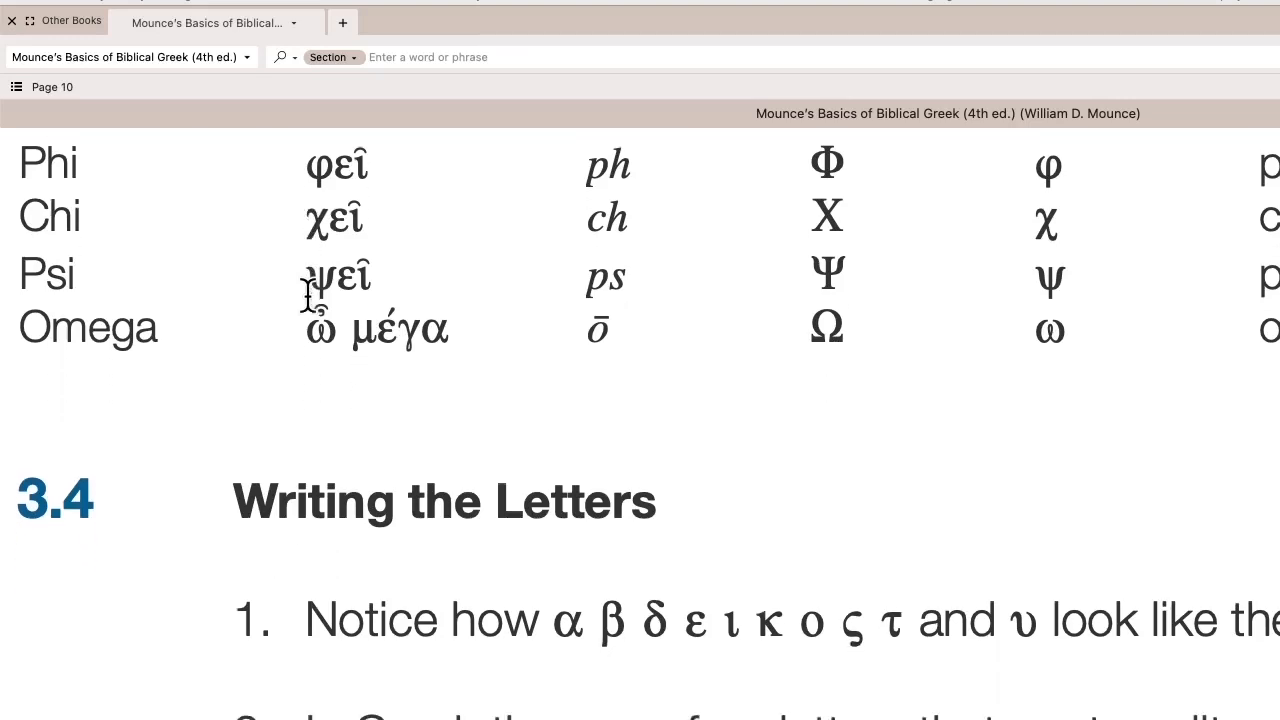
double_click(336, 276)
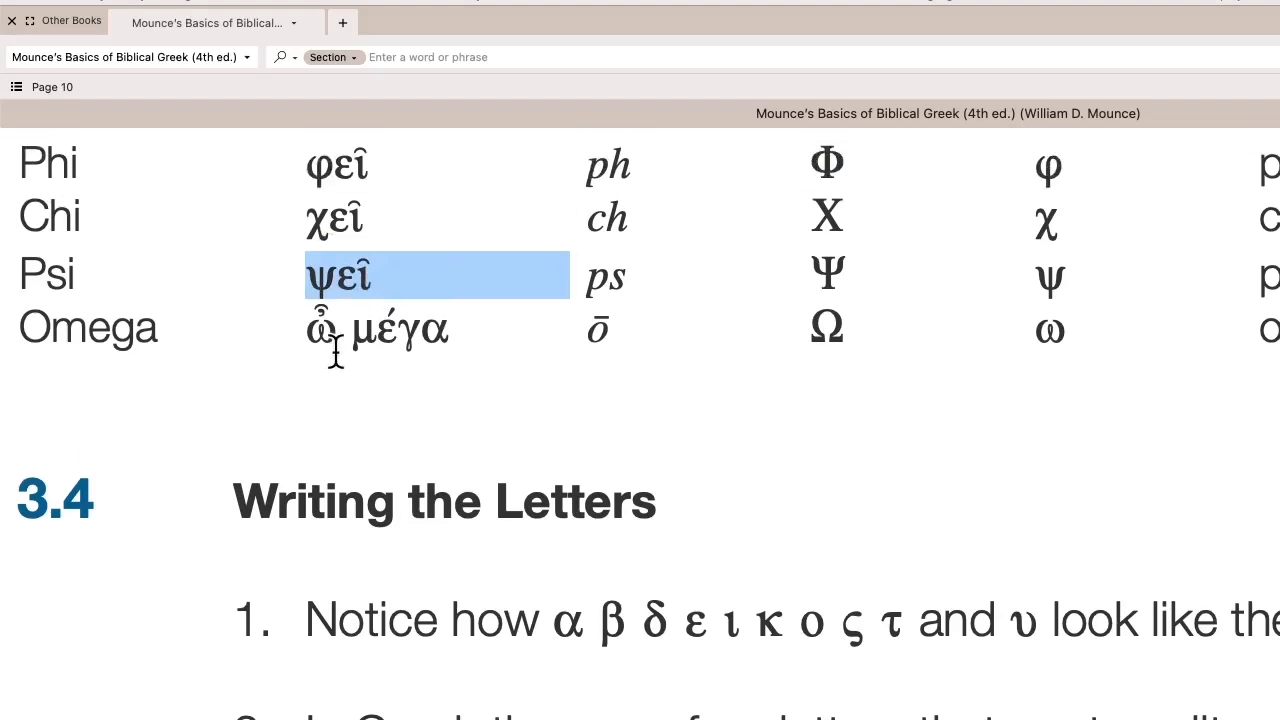
- Scroll back up to page 9 so the table shows Alpha through Iota
scroll("up", 3)
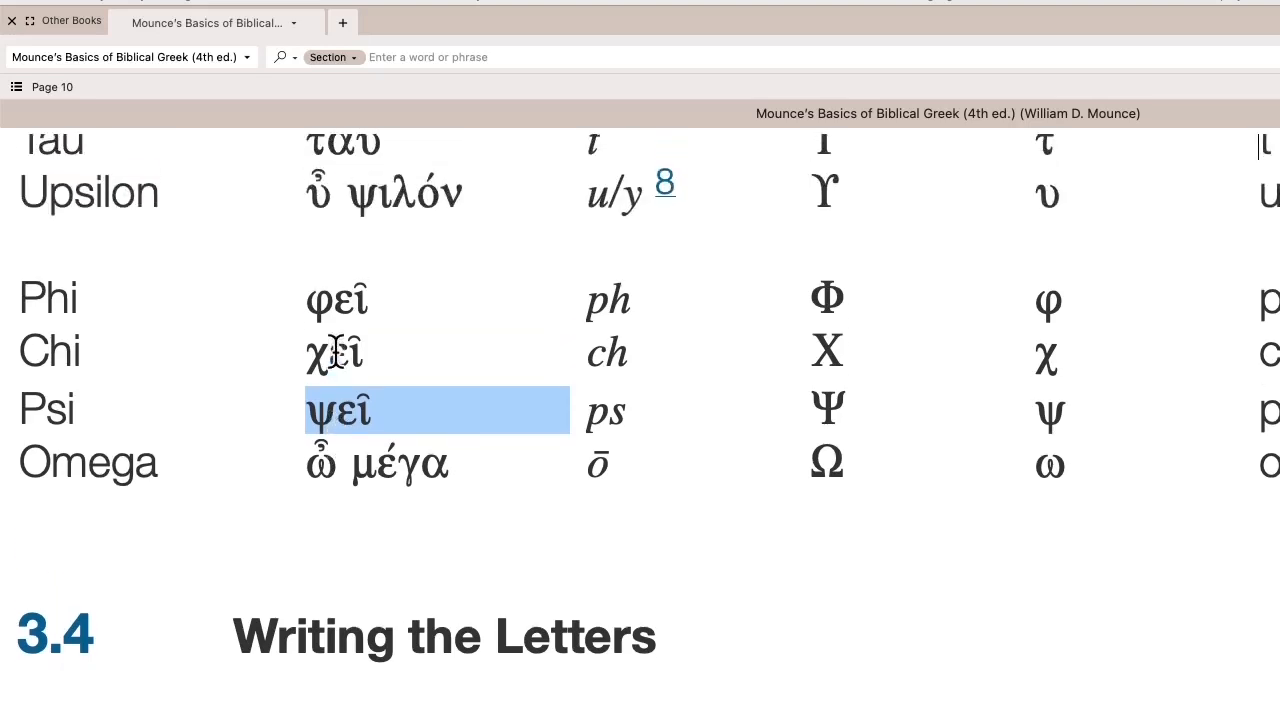
scroll("up", 3)
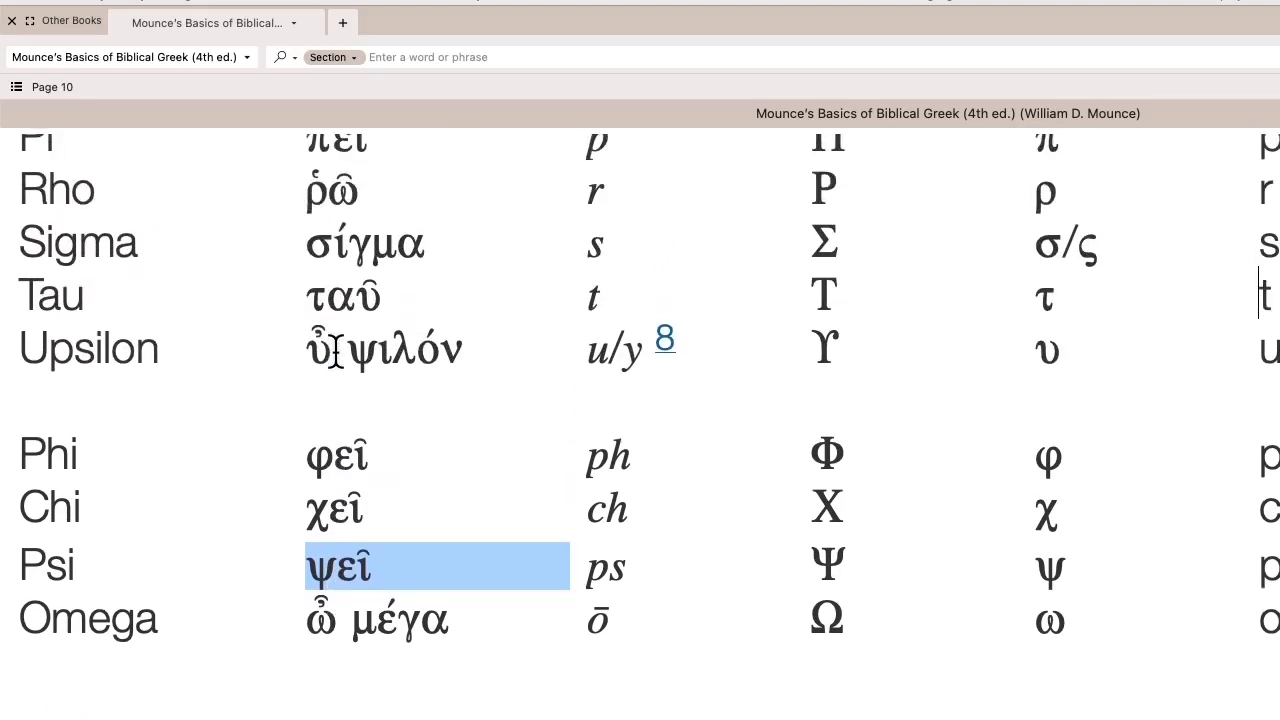
scroll("up", 3)
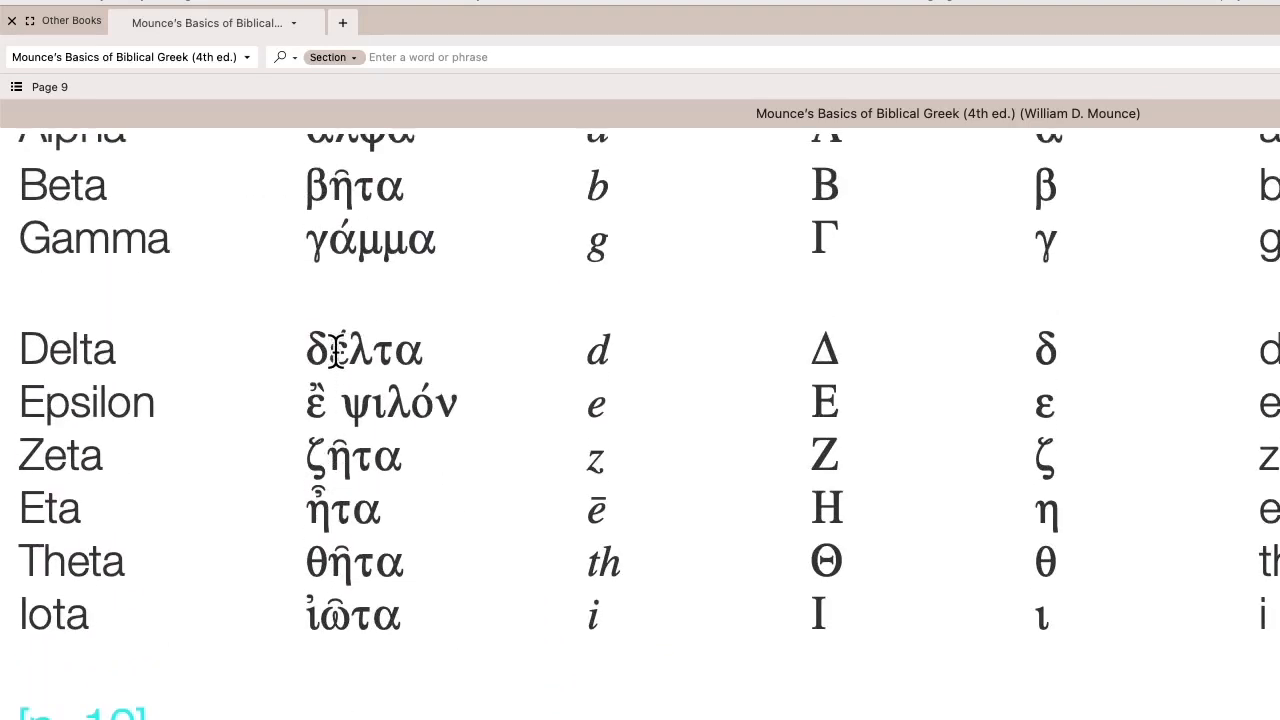
scroll("up", 3)
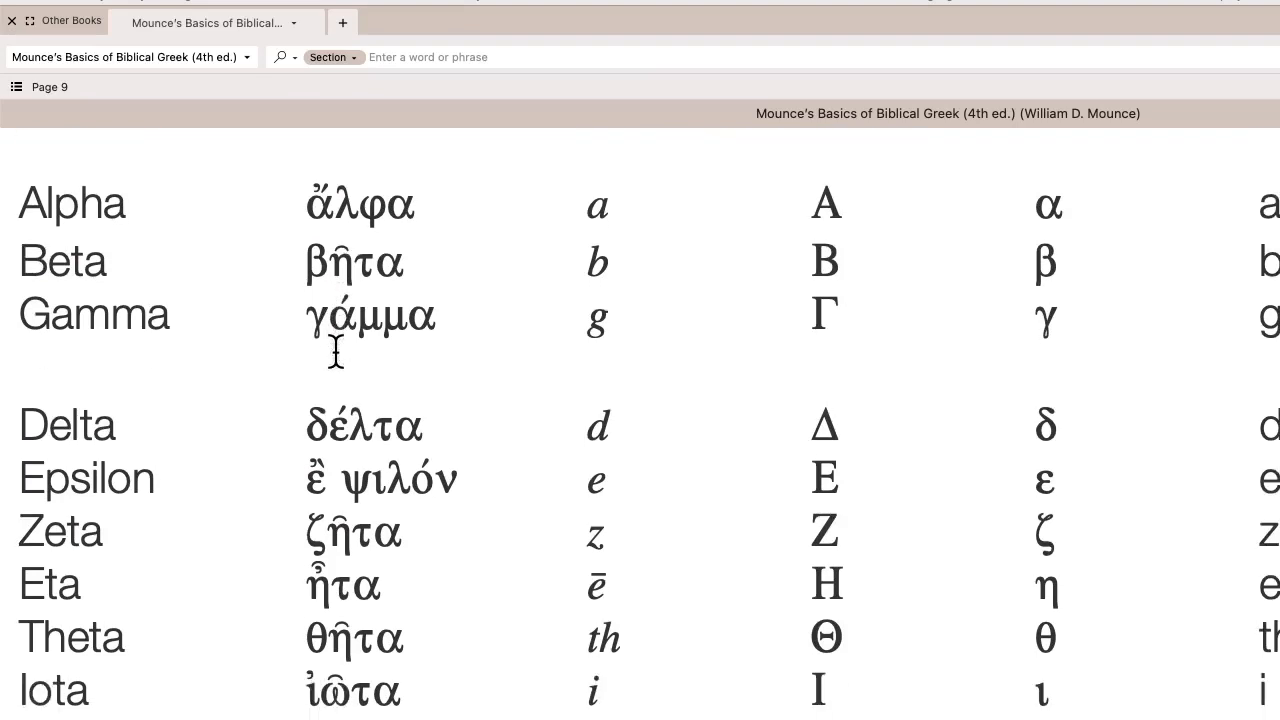
mouse_move(336, 352)
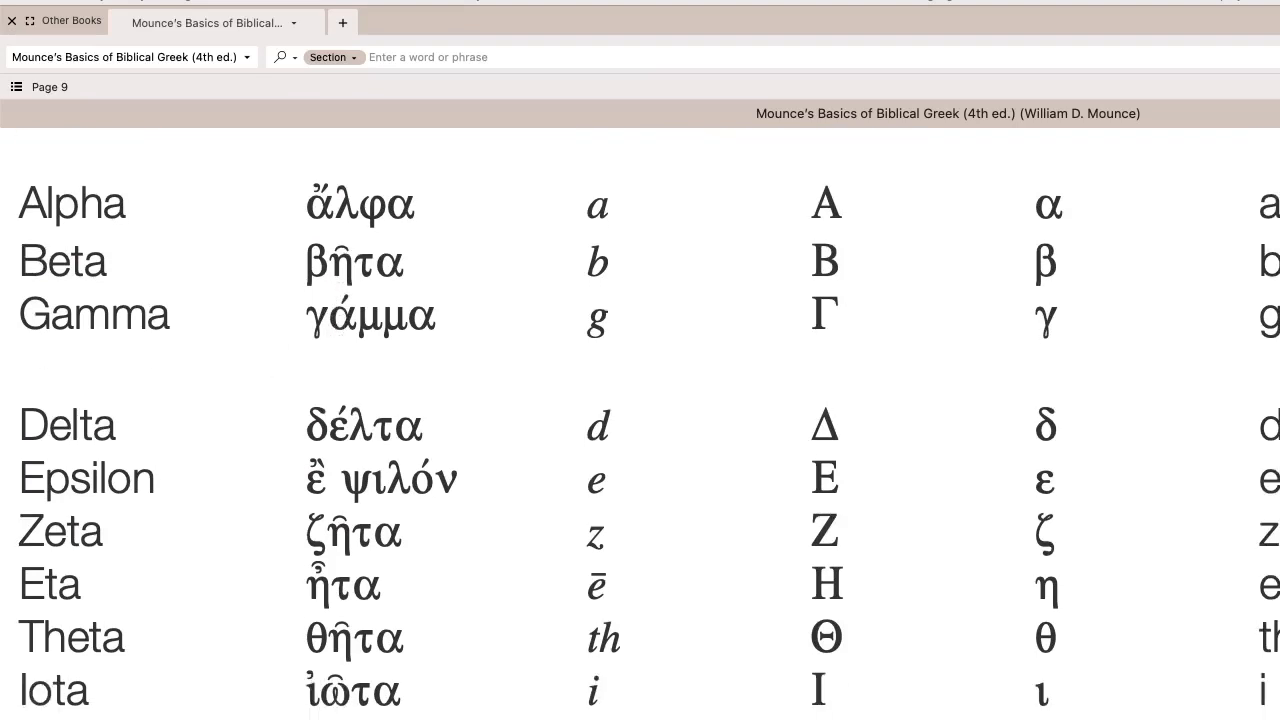